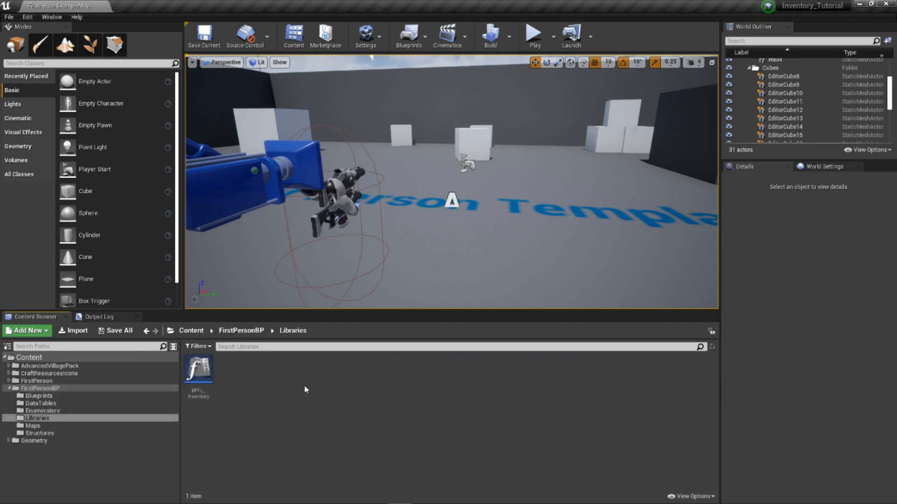
- Open the BPFL_Inventory function library from FirstPersonBP > Libraries
double_click(198, 368)
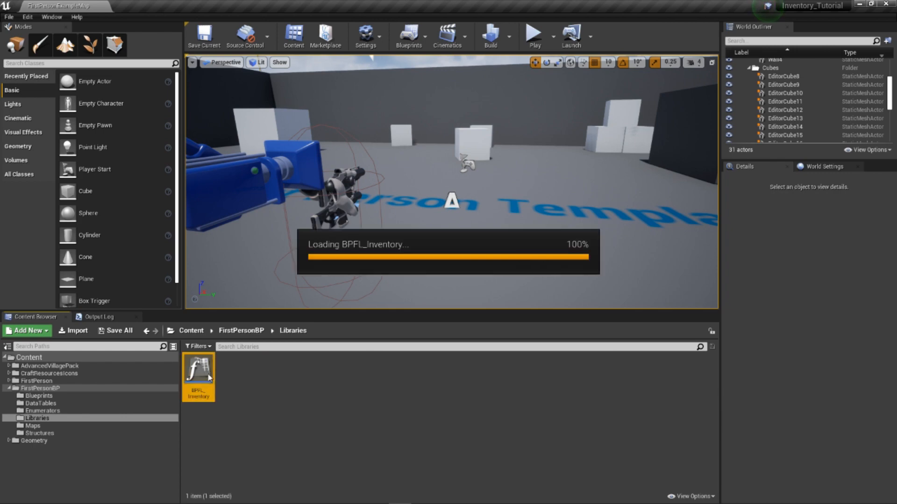
- Open Get Inventory Reference and inspect its entry and Return node details
double_click(199, 376)
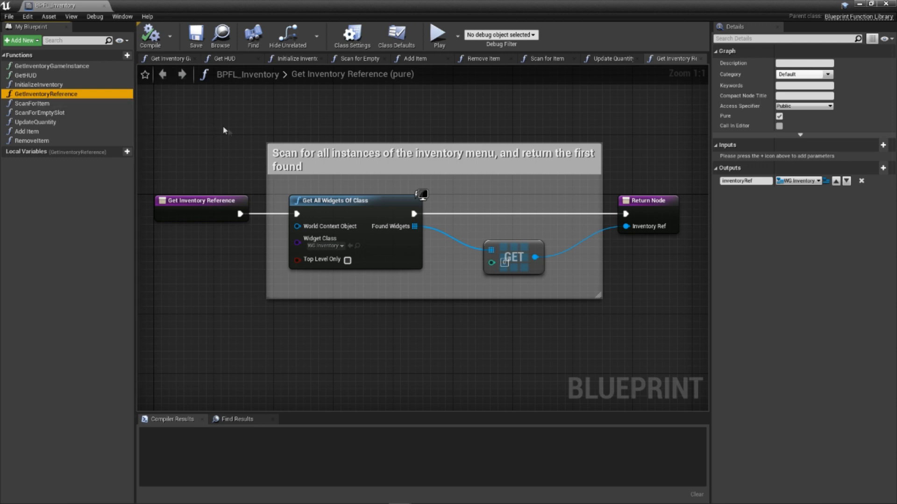
click(201, 200)
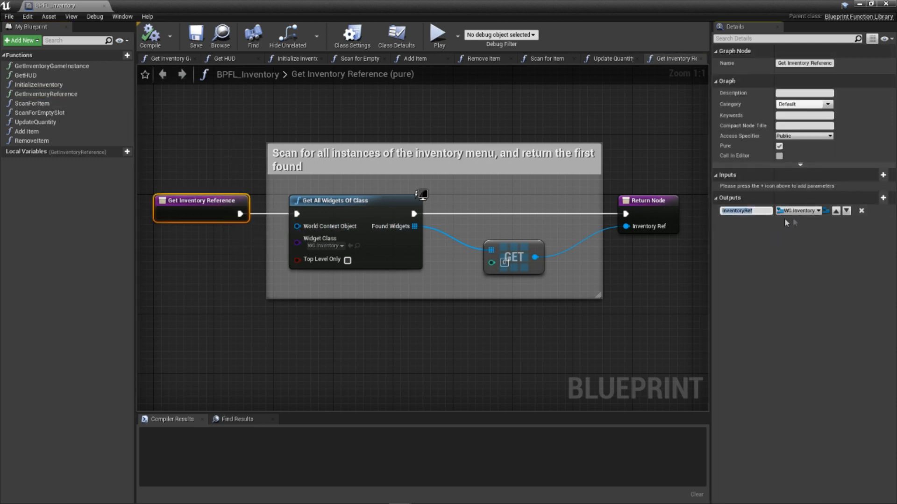
mouse_move(799, 210)
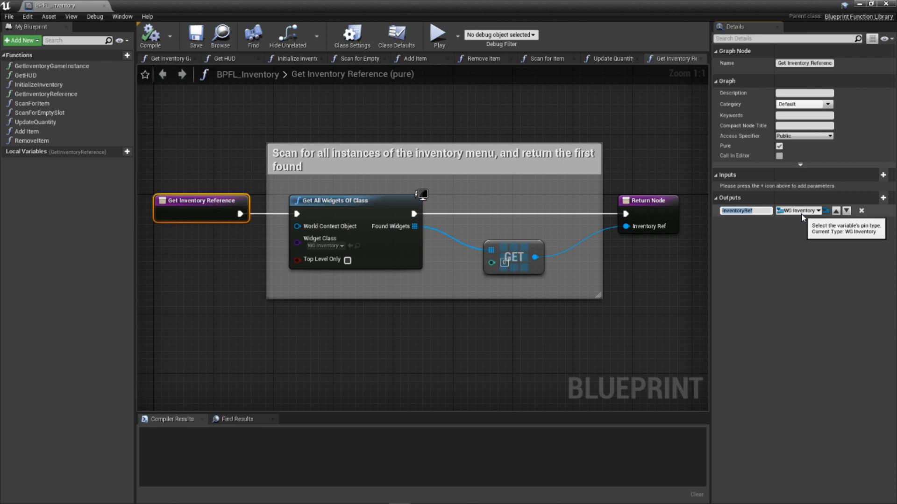
click(441, 282)
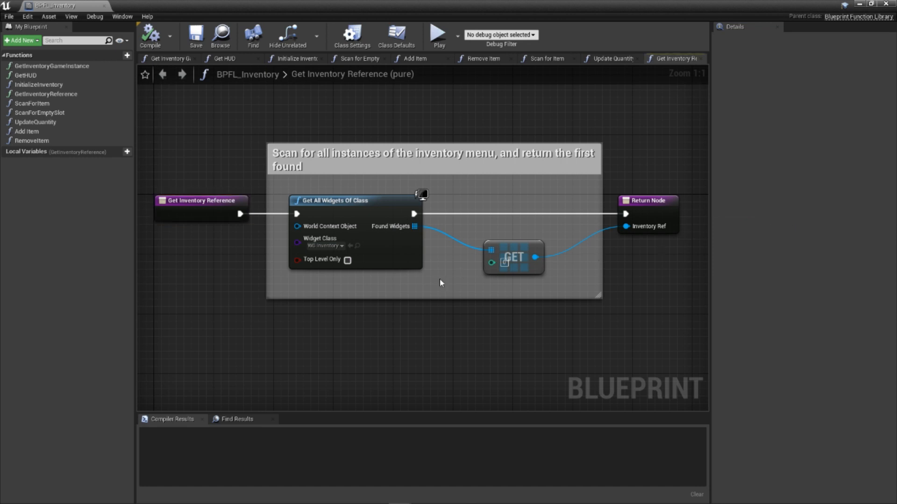
mouse_move(335, 200)
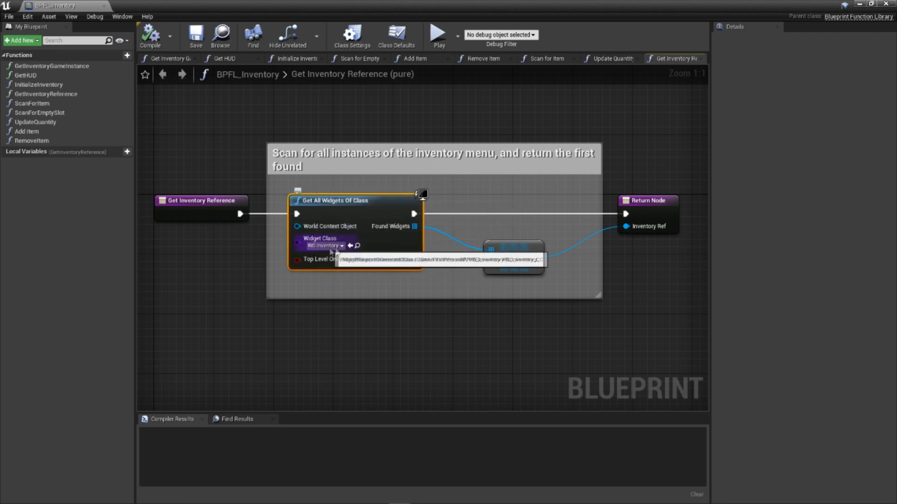
mouse_move(640, 214)
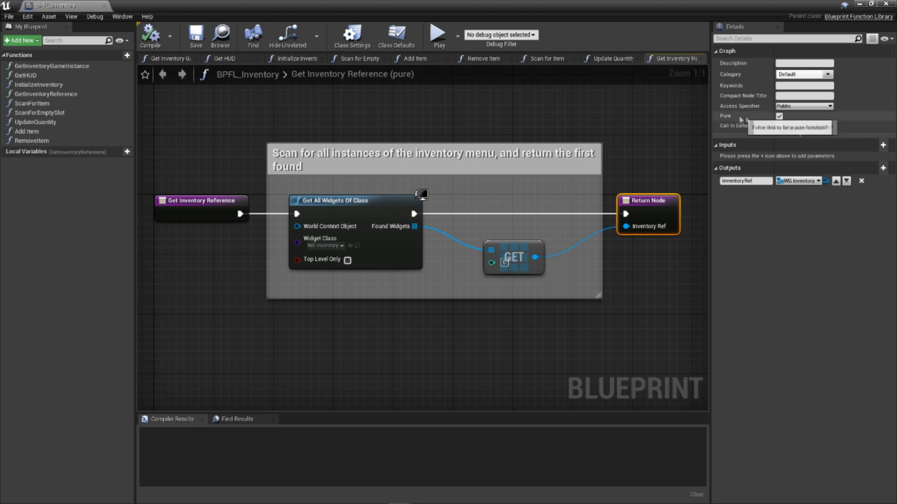
mouse_move(754, 118)
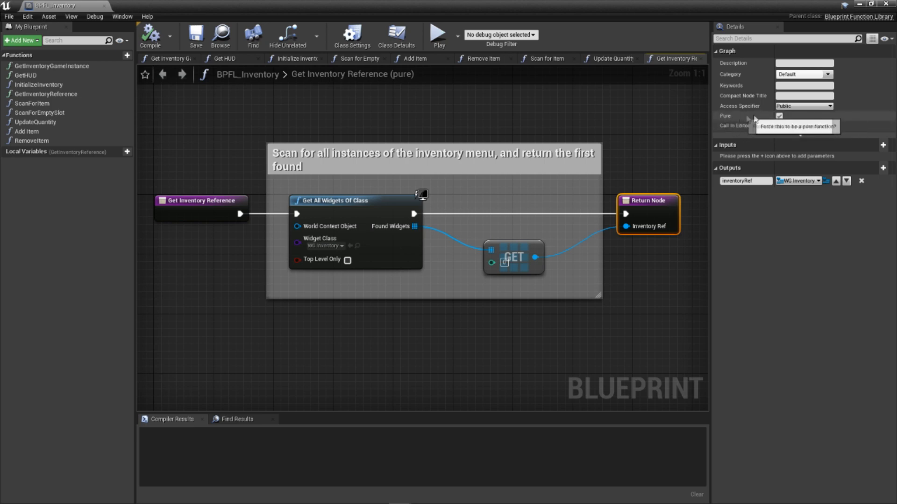
click(370, 336)
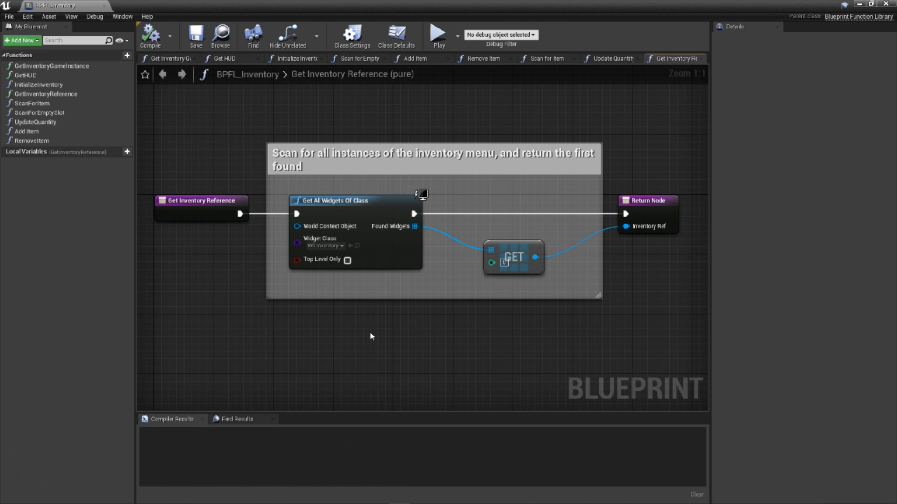
mouse_move(199, 196)
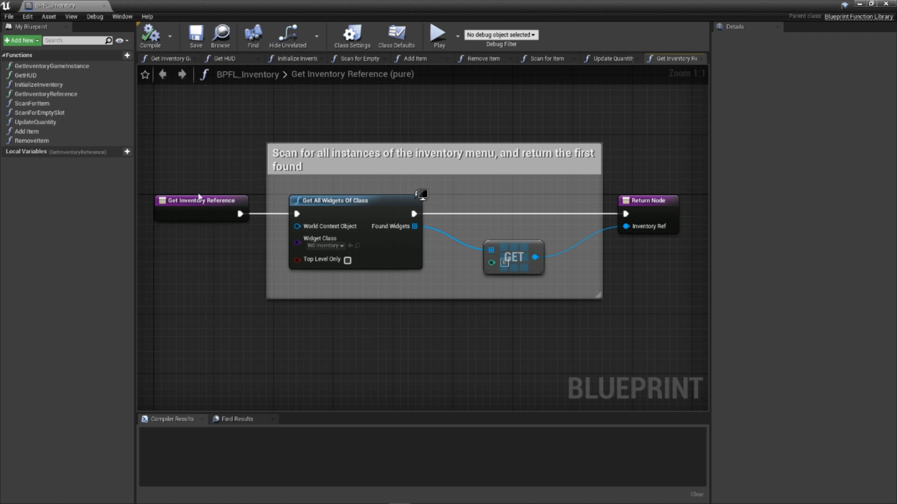
- Open Scan for Item and review its Name input and foundItem, amountFound, slot, itemInfo outputs
click(32, 102)
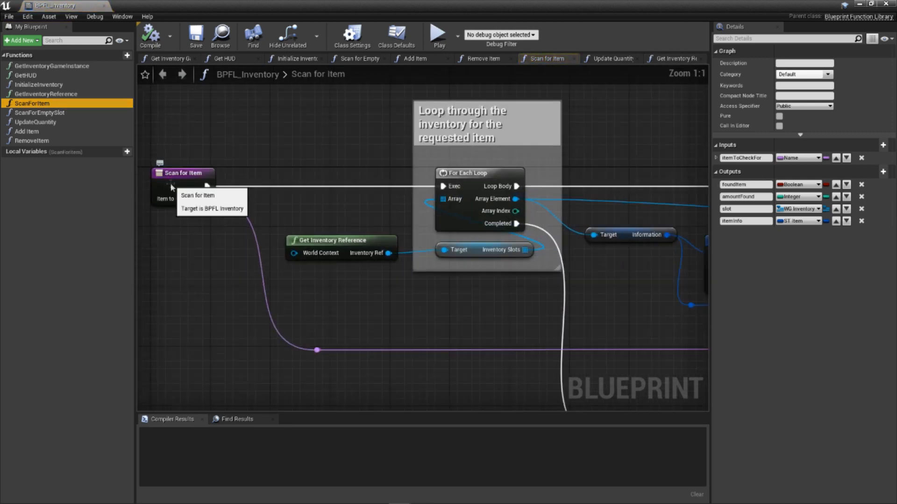
click(183, 173)
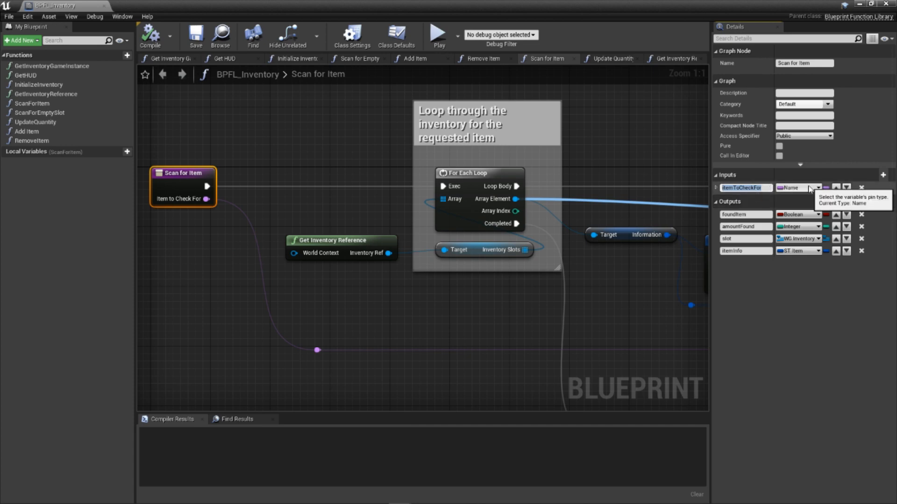
mouse_move(769, 285)
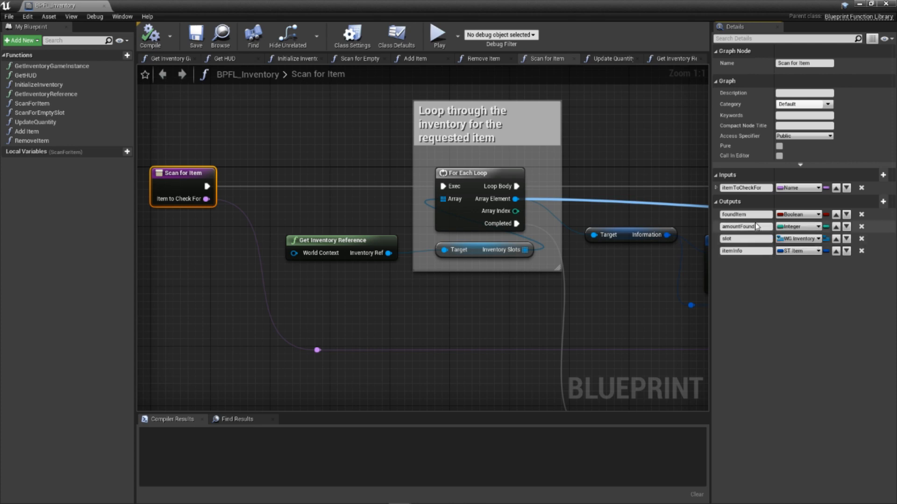
mouse_move(812, 215)
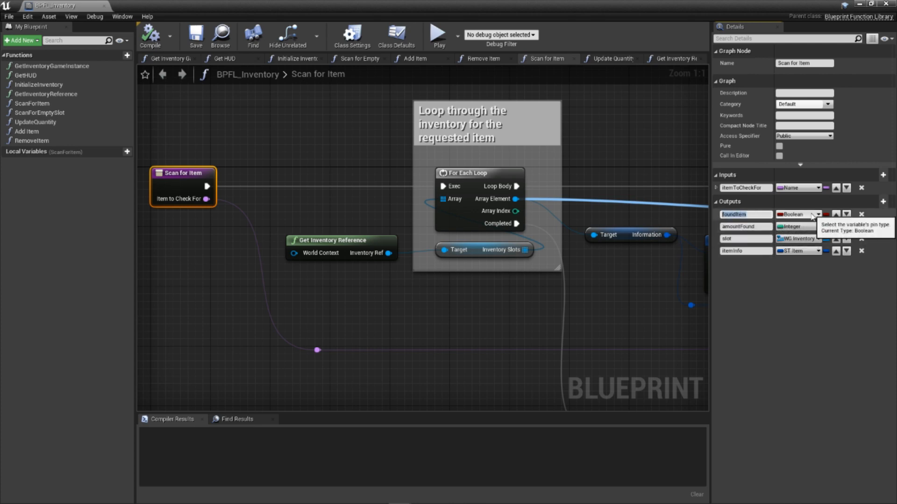
mouse_move(763, 275)
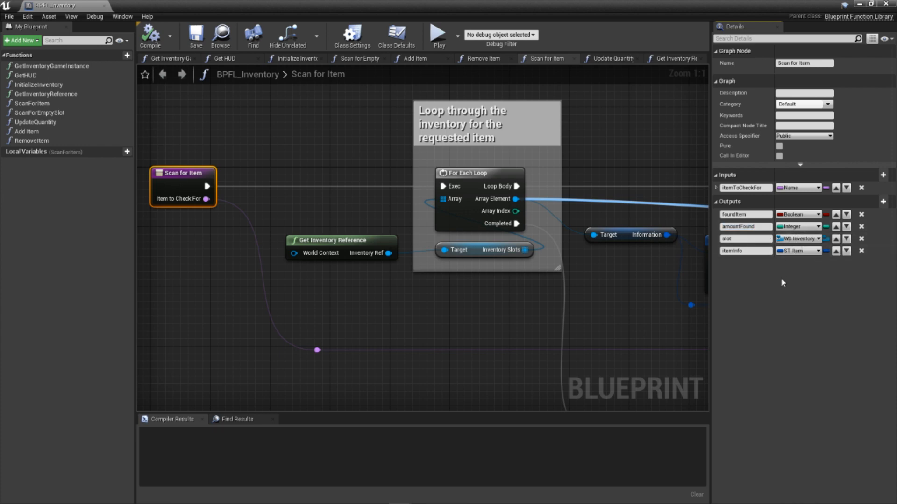
mouse_move(769, 268)
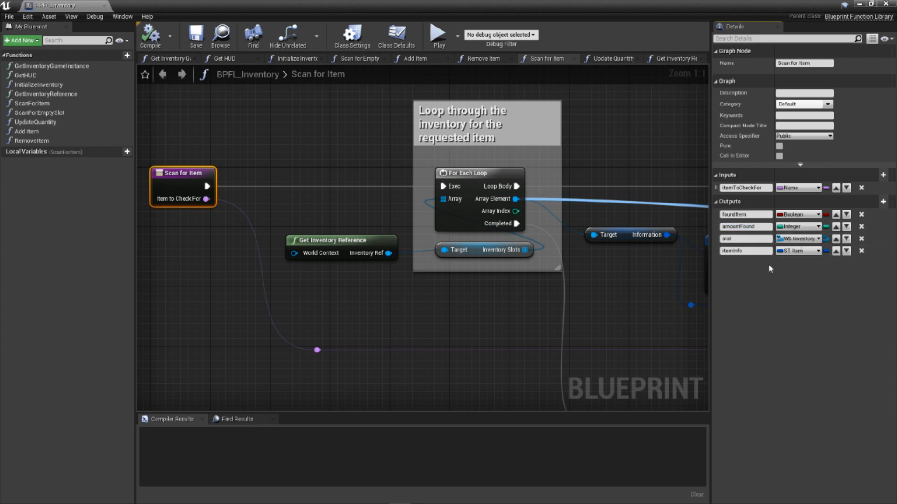
mouse_move(799, 240)
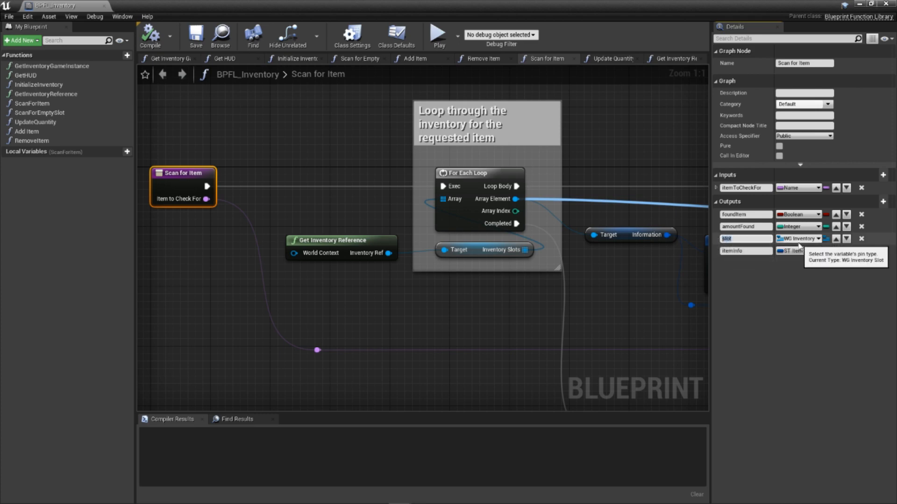
mouse_move(780, 272)
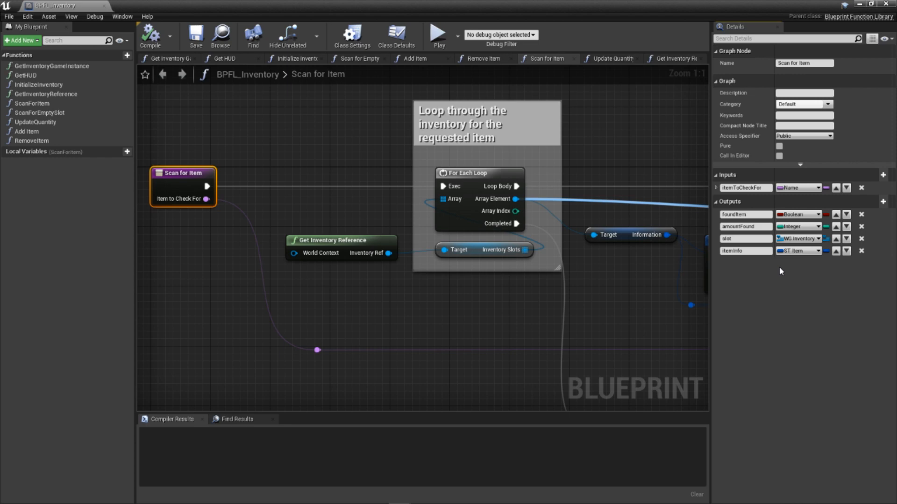
mouse_move(759, 267)
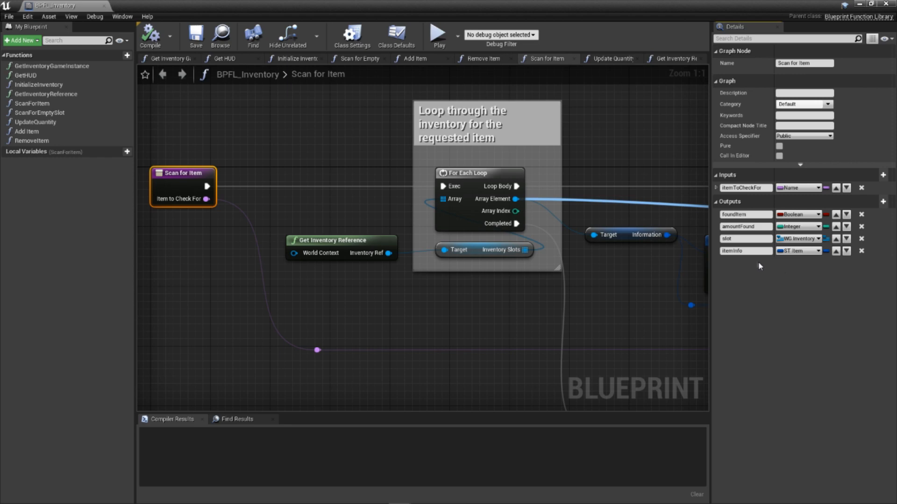
mouse_move(747, 265)
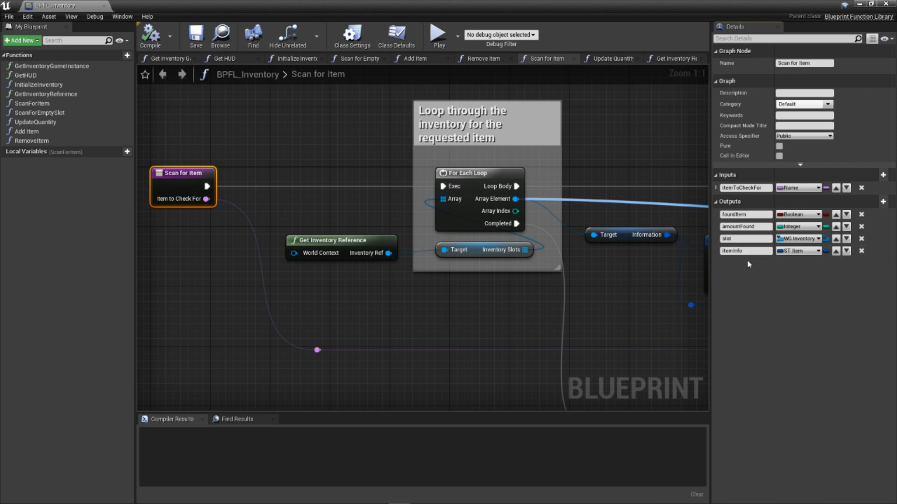
double_click(745, 250)
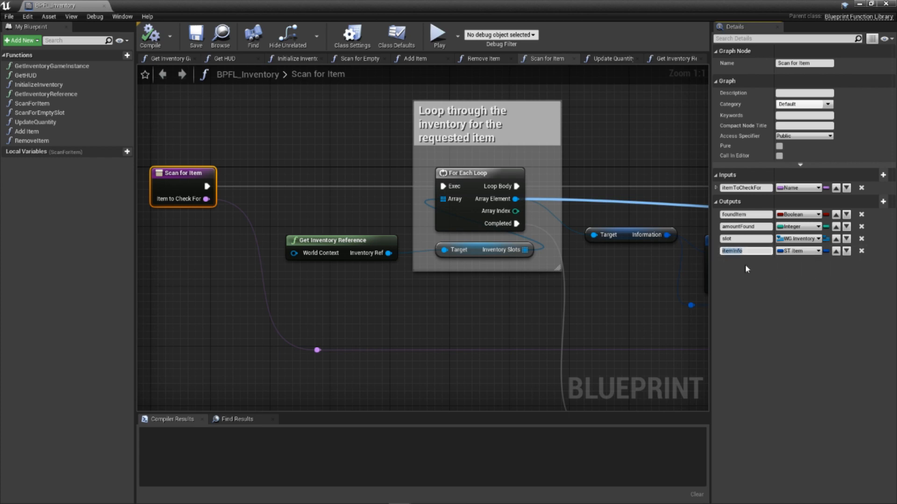
mouse_move(795, 250)
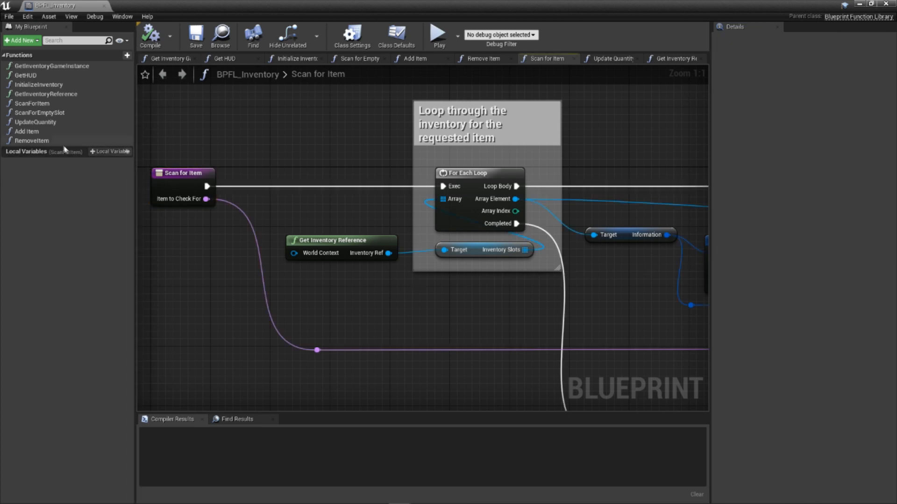
click(181, 173)
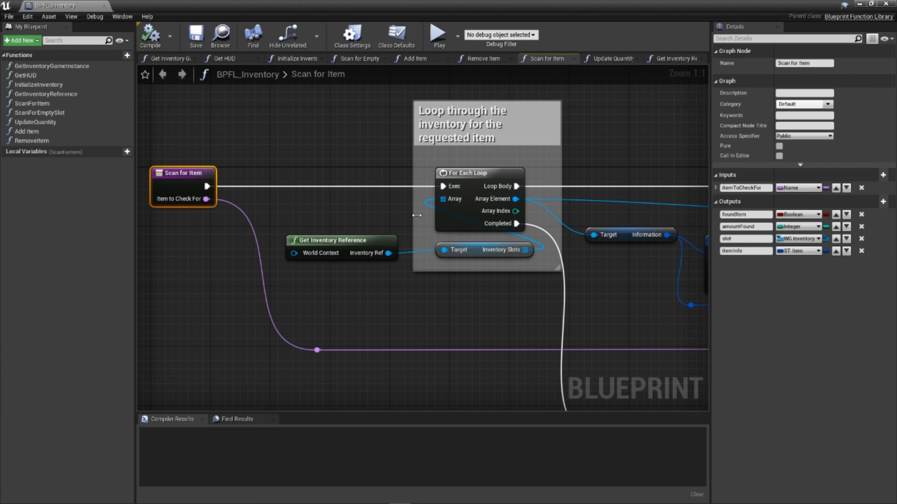
- Inspect the Get Inventory Reference and For Each Loop nodes in Scan for Item
click(374, 219)
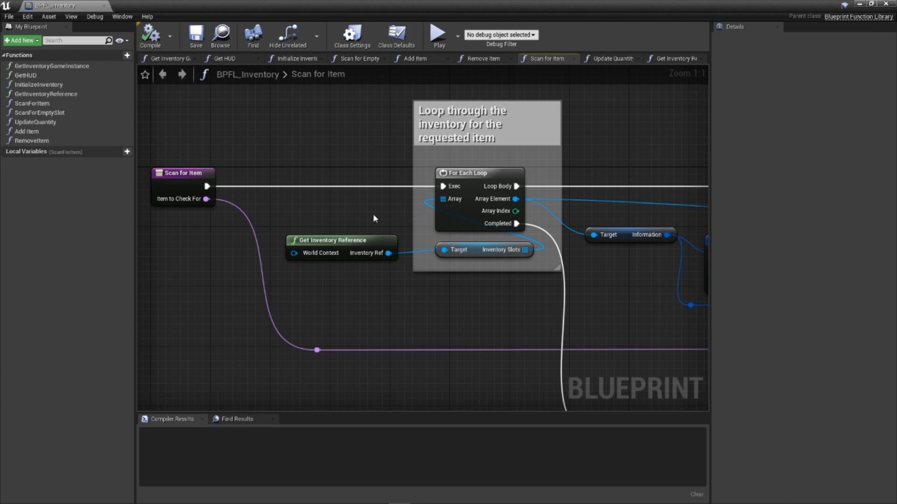
click(340, 240)
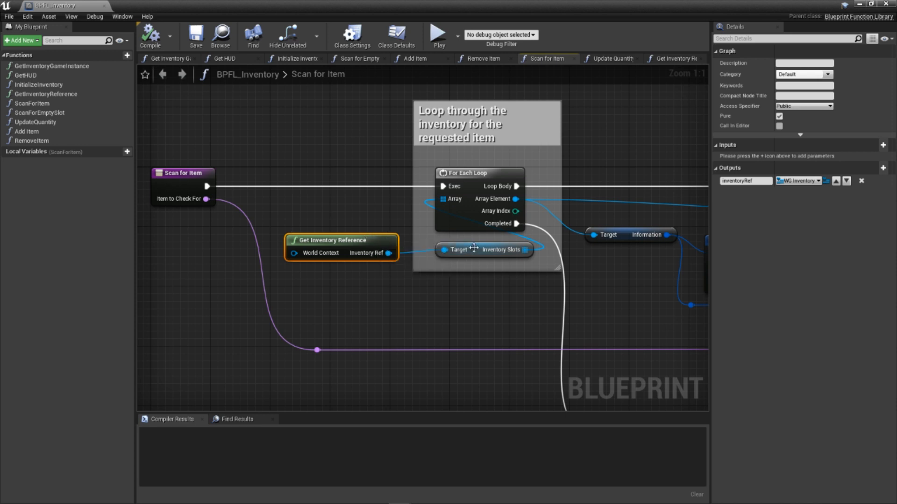
click(483, 250)
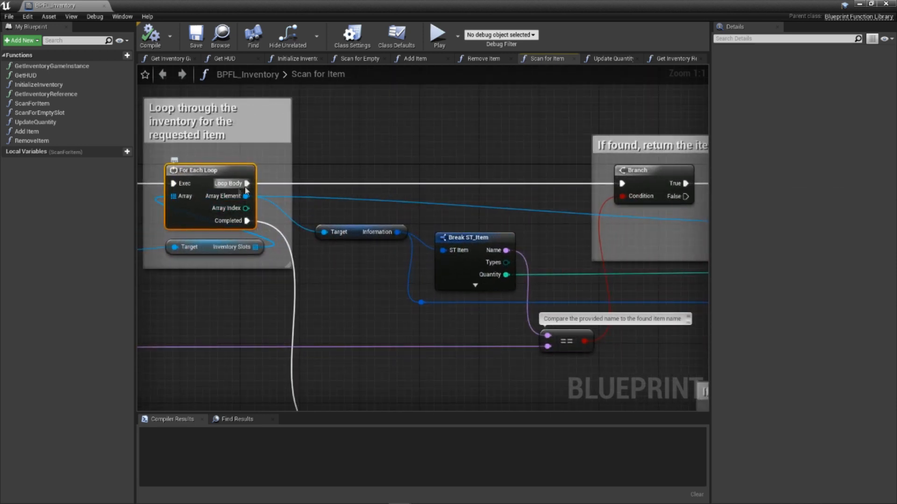
click(360, 232)
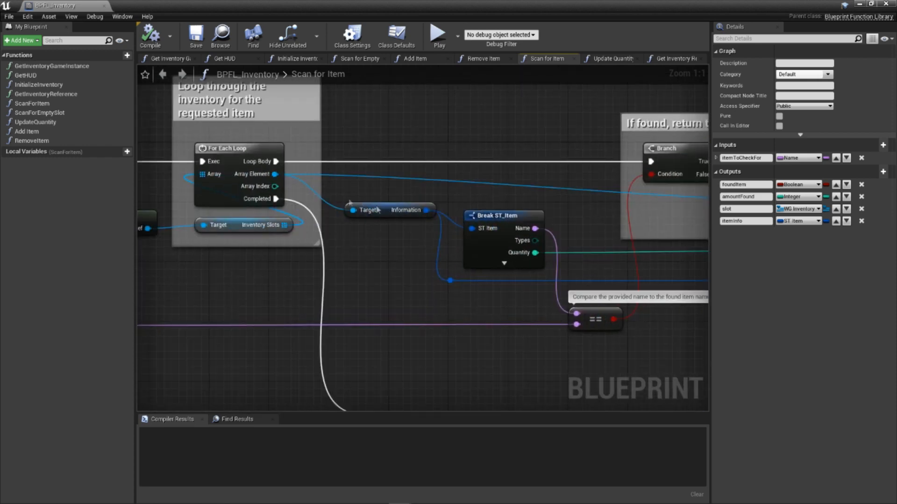
mouse_move(255, 168)
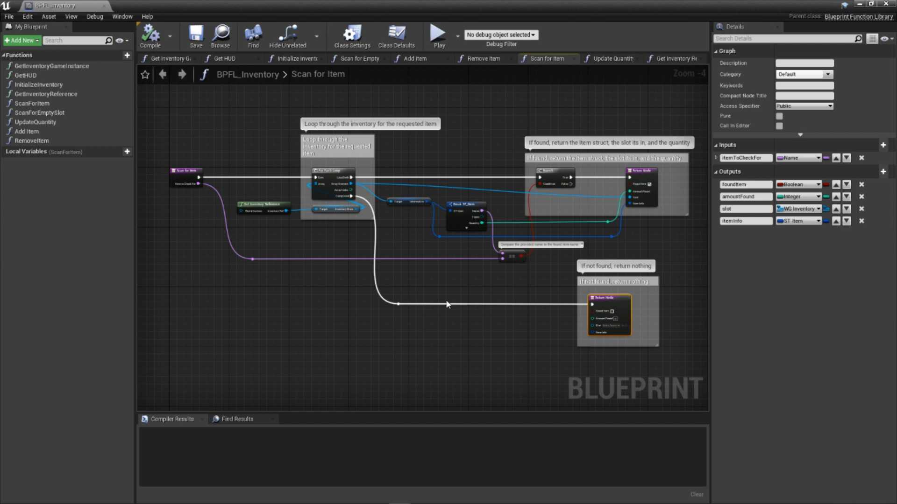
mouse_move(169, 191)
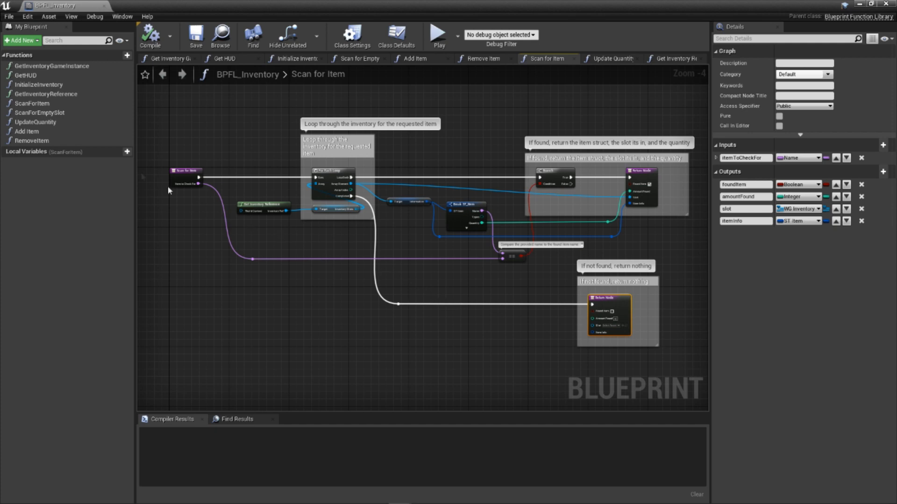
- Open Scan for Empty Slot and check the foundEmptySlot Boolean and slot output types
click(40, 112)
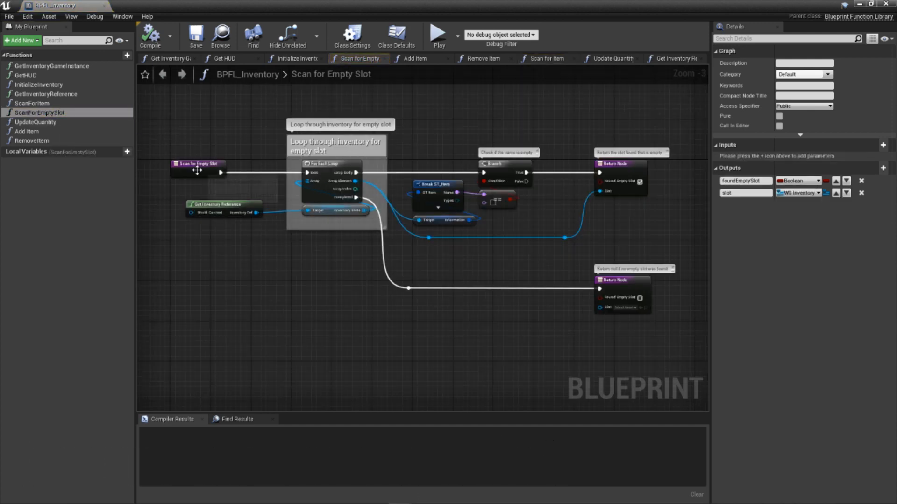
click(197, 168)
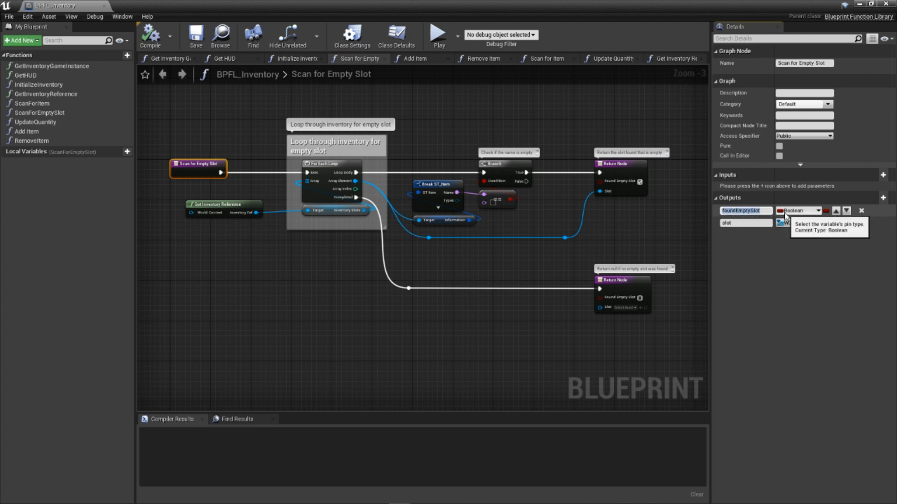
click(798, 223)
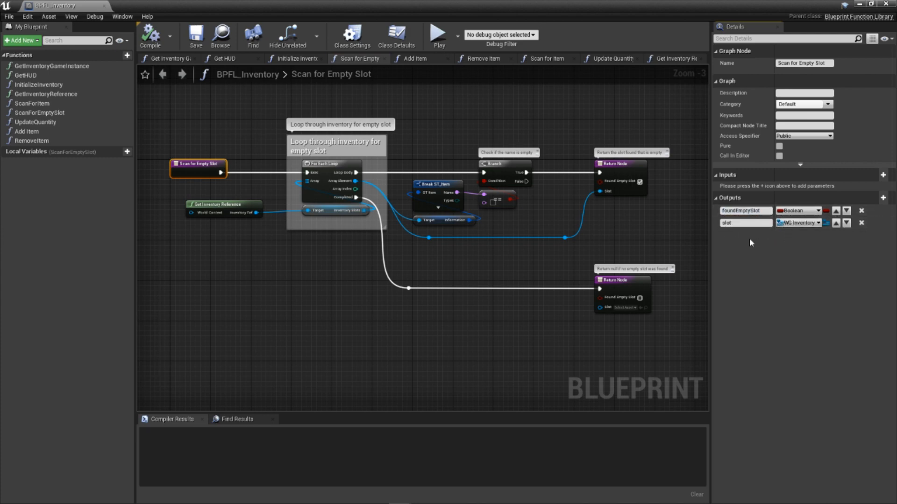
mouse_move(749, 232)
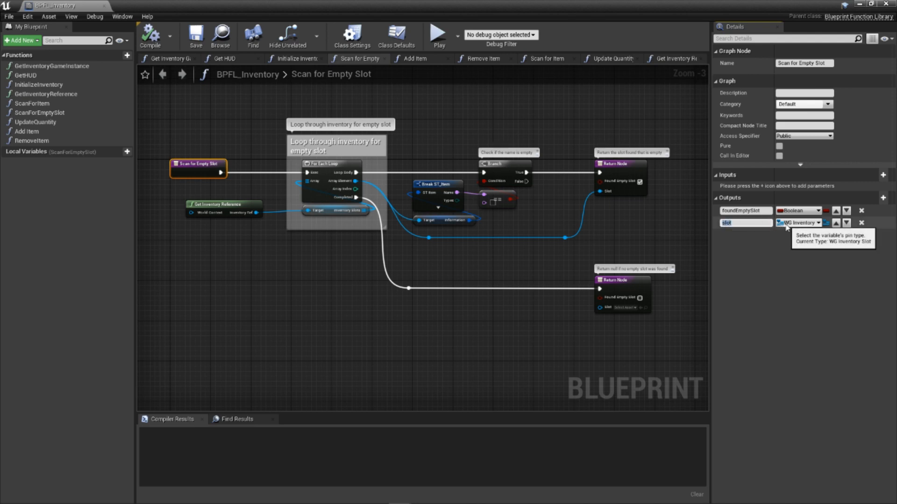
mouse_move(744, 223)
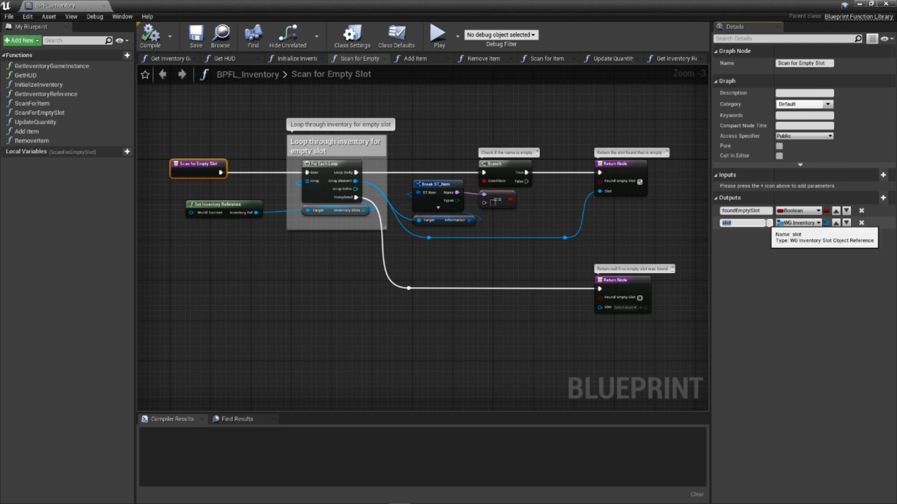
mouse_move(762, 239)
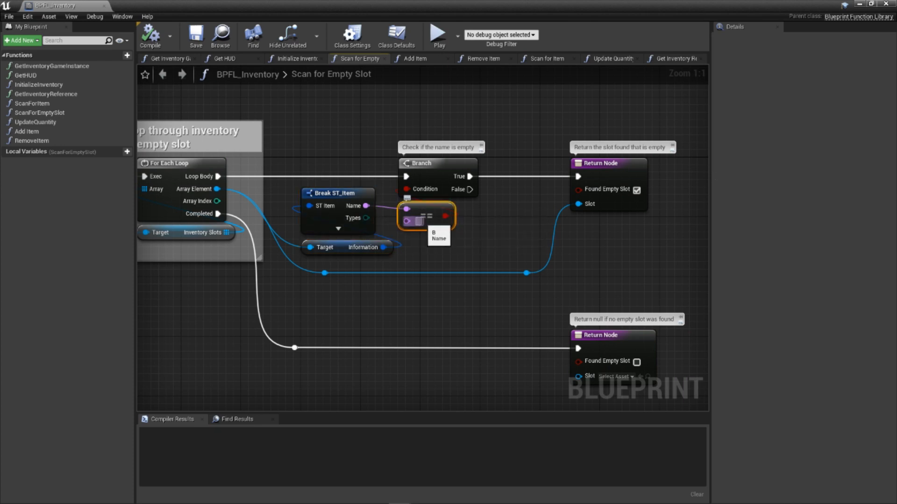
mouse_move(438, 163)
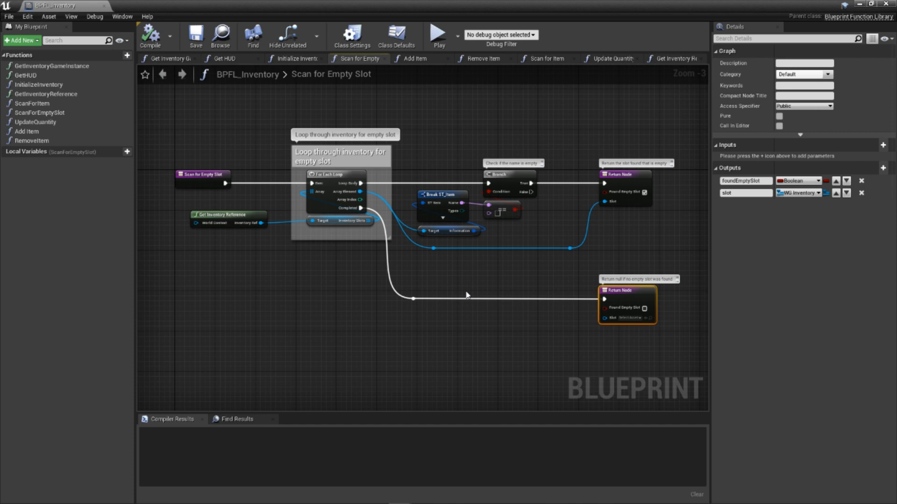
mouse_move(859, 5)
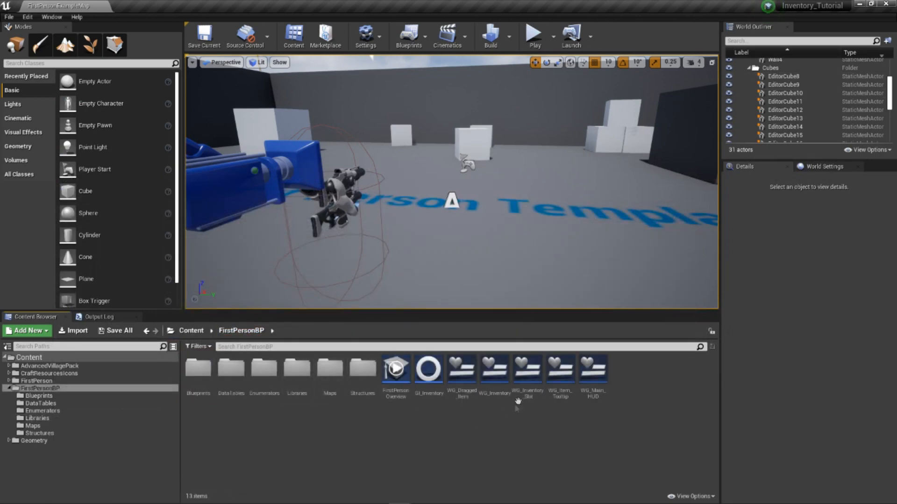
- Open the WG_Inventory_Slot widget blueprint in Graph mode on Update UI
double_click(527, 369)
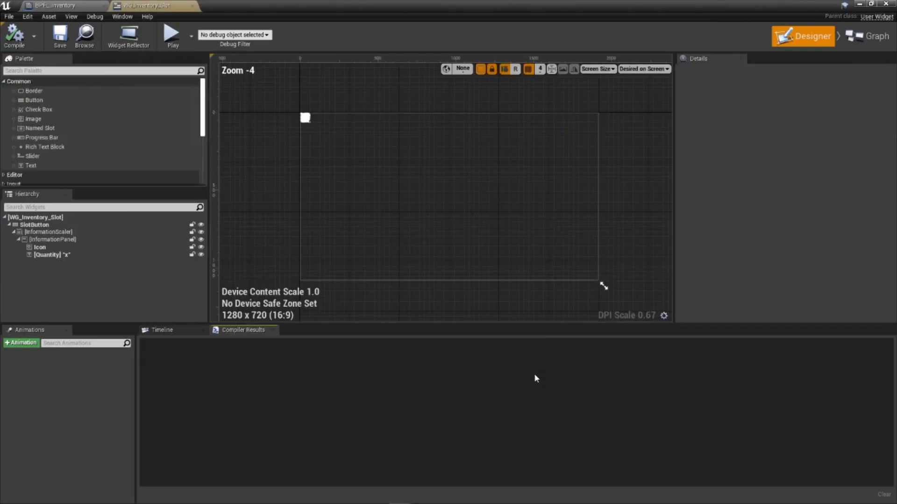
click(867, 36)
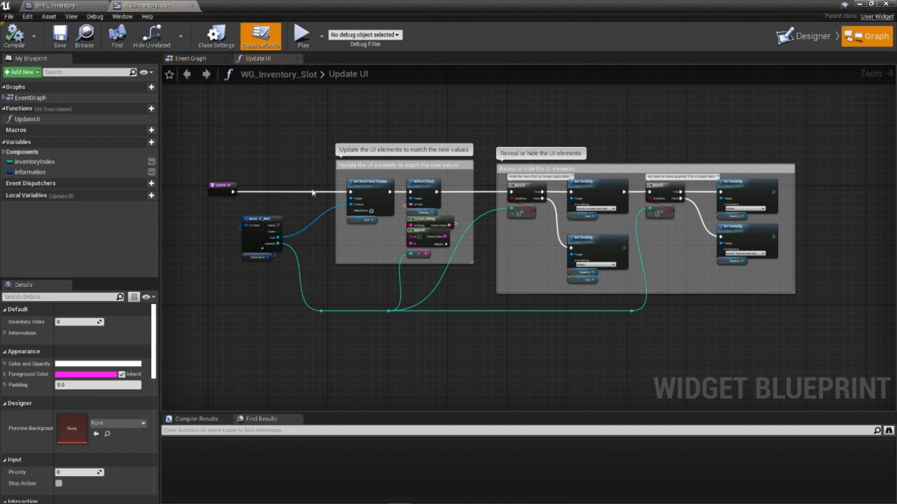
click(26, 119)
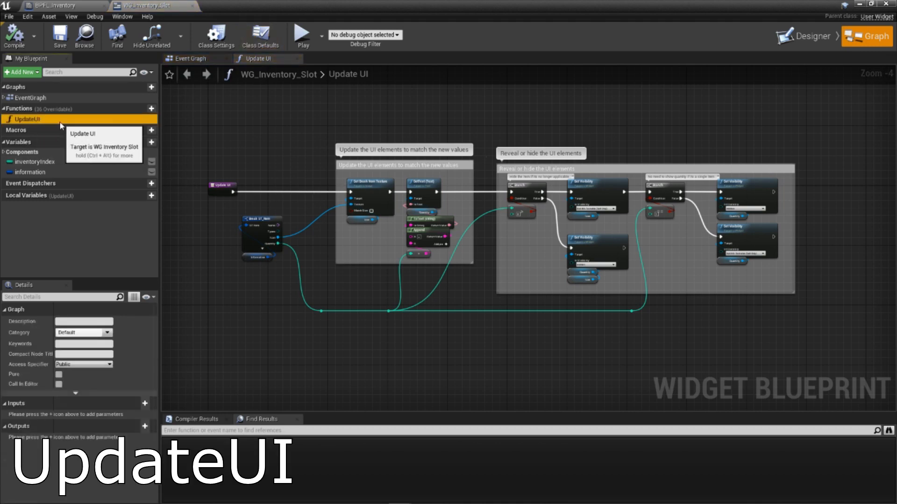
scroll(up, 3)
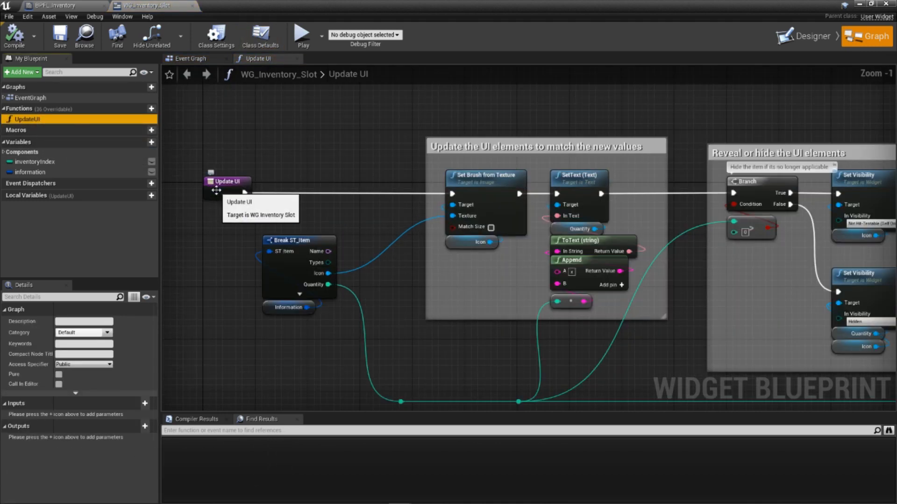
click(227, 181)
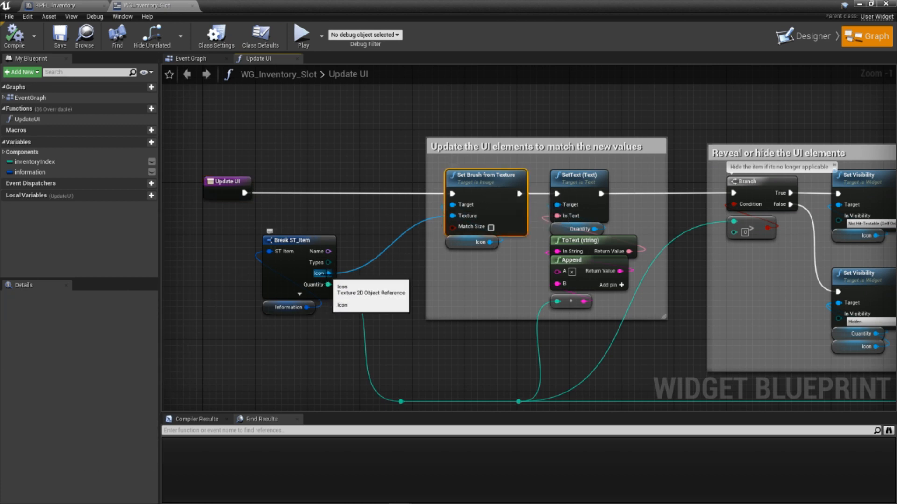
mouse_move(482, 275)
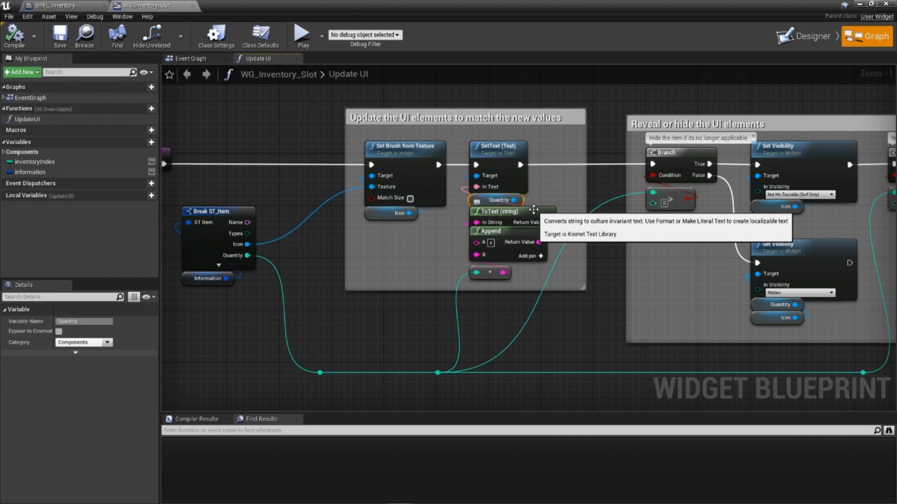
mouse_move(454, 353)
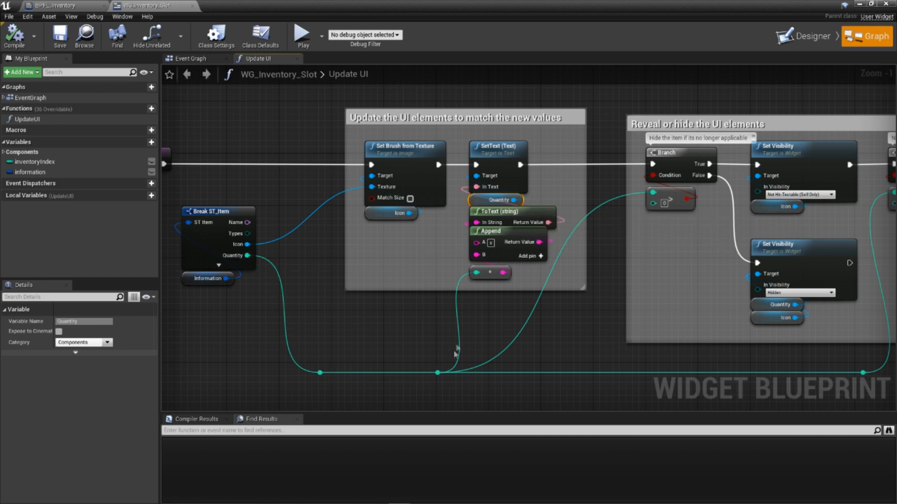
mouse_move(490, 242)
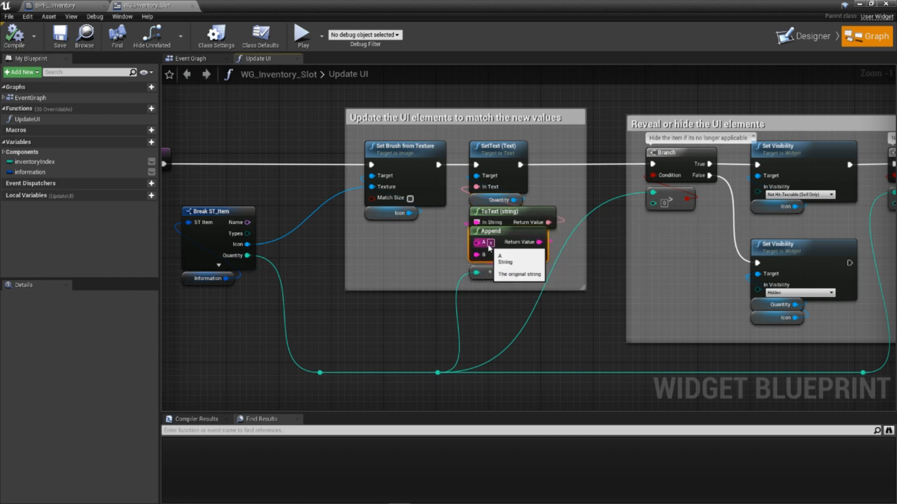
mouse_move(505, 250)
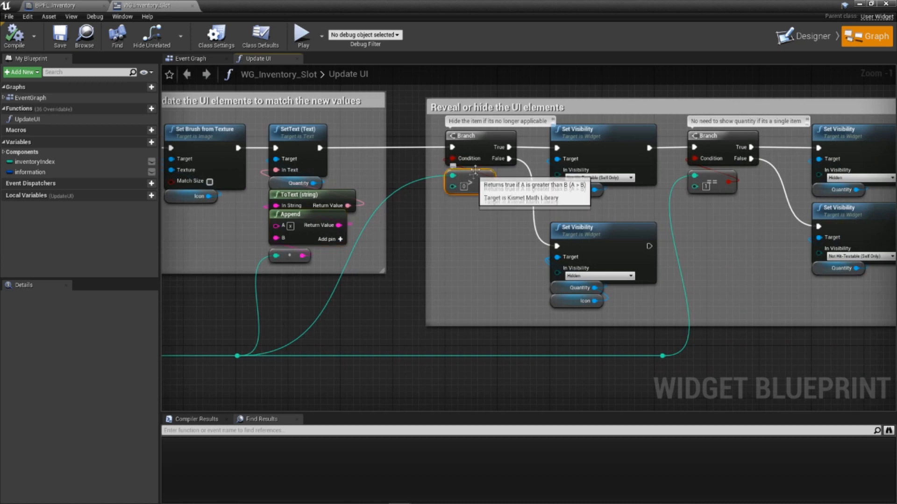
mouse_move(598, 257)
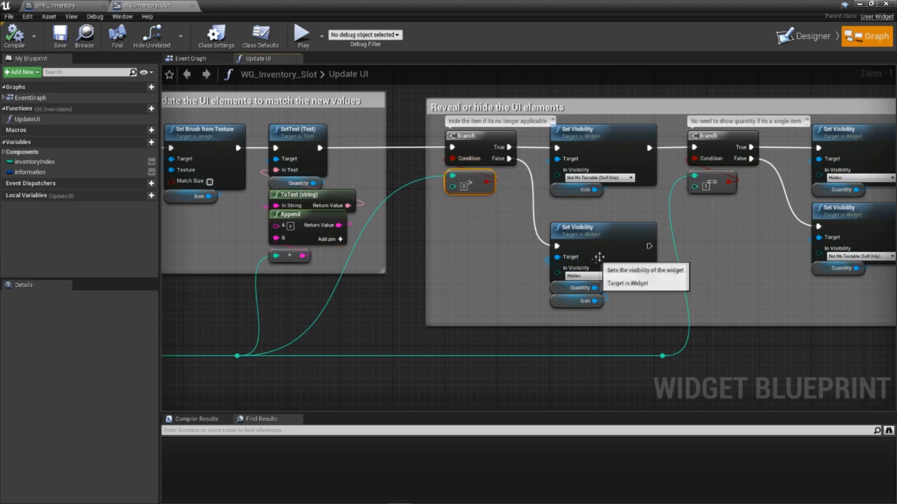
click(577, 227)
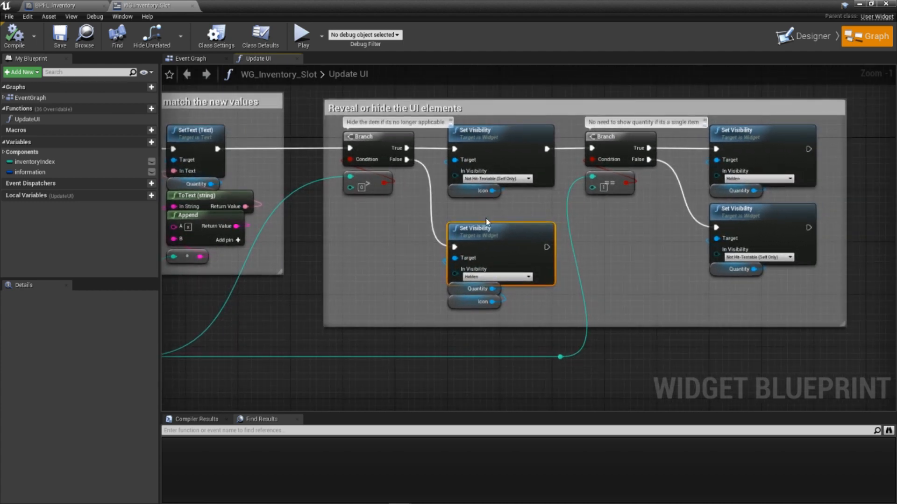
mouse_move(444, 154)
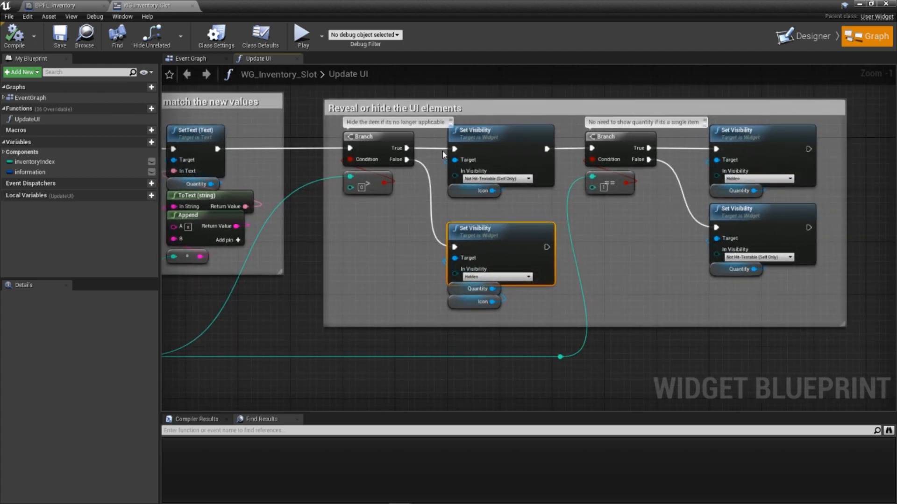
mouse_move(495, 178)
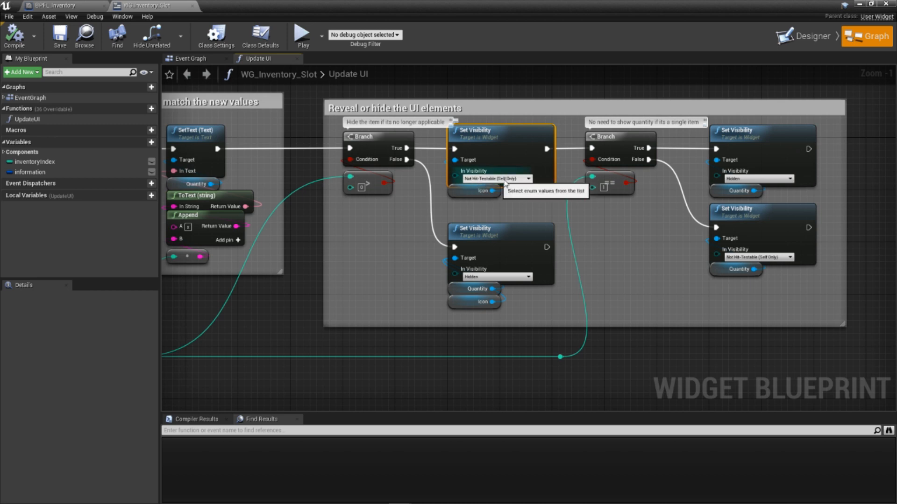
mouse_move(553, 211)
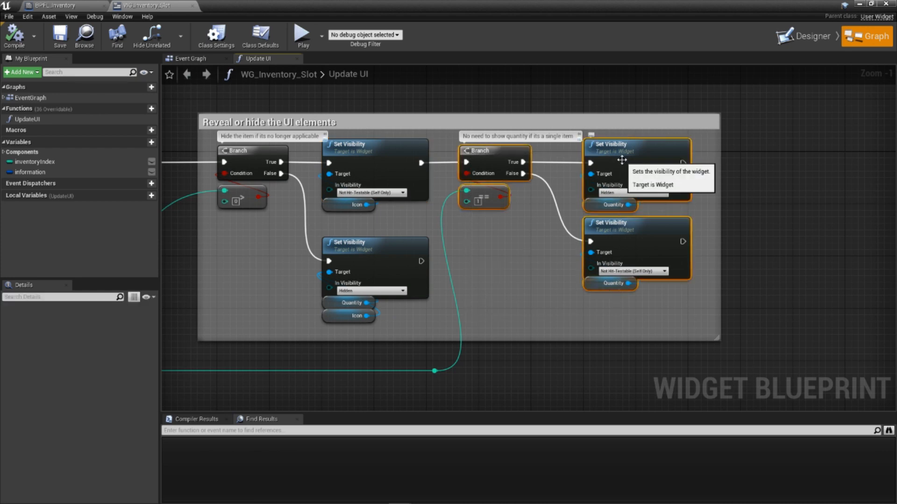
mouse_move(481, 201)
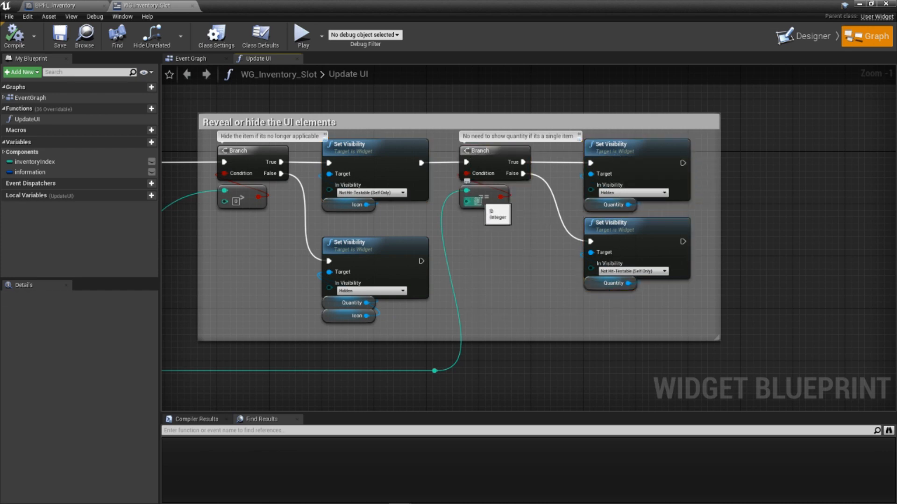
mouse_move(484, 196)
text(1)
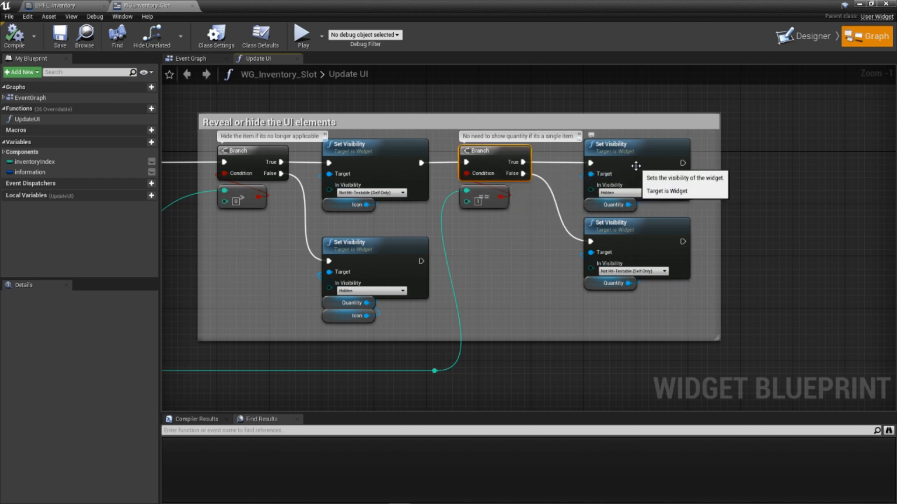
click(609, 204)
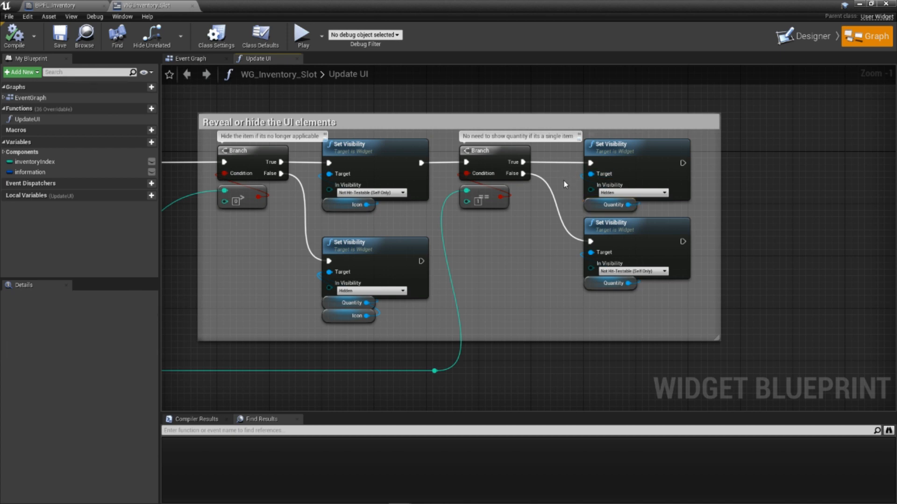
mouse_move(559, 186)
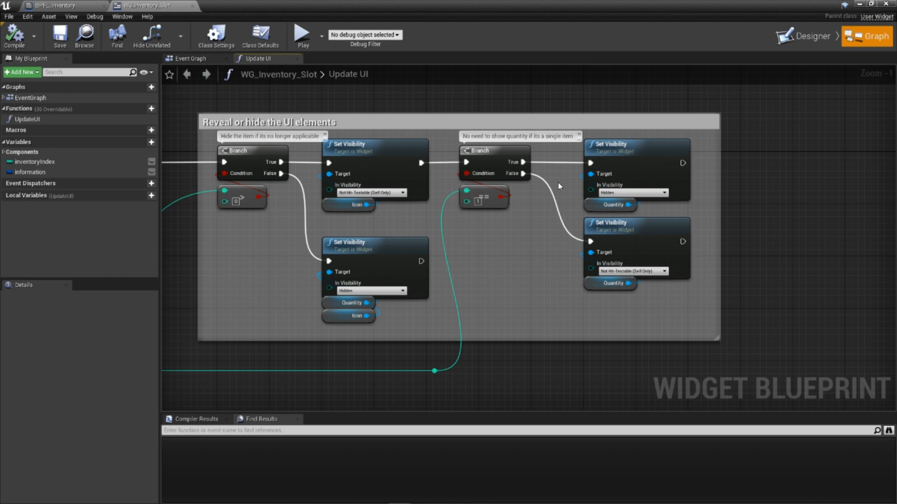
mouse_move(395, 137)
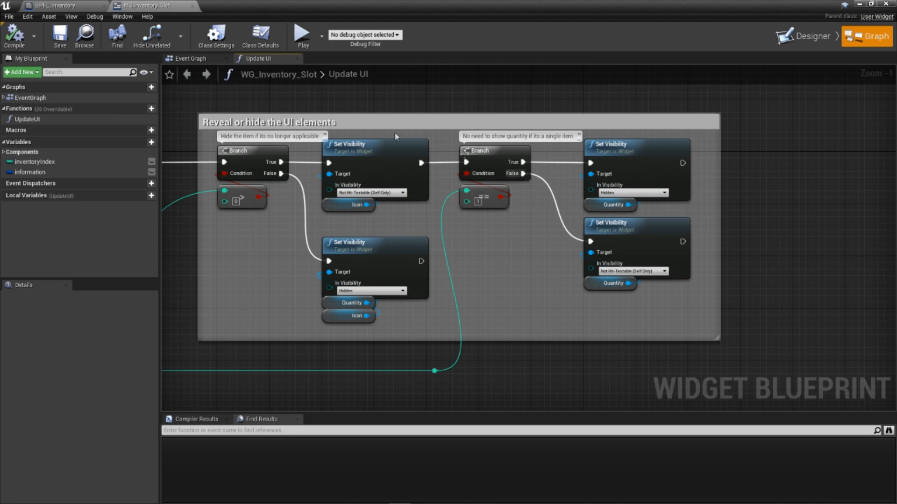
- Open Update Quantity in BPFL_Inventory and inspect its slotToUpdate and quantityToAdd inputs
click(53, 5)
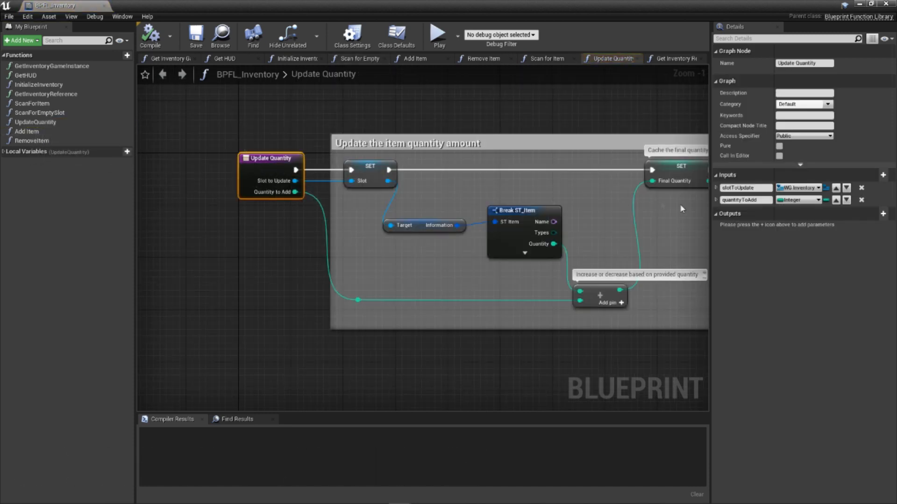
double_click(744, 187)
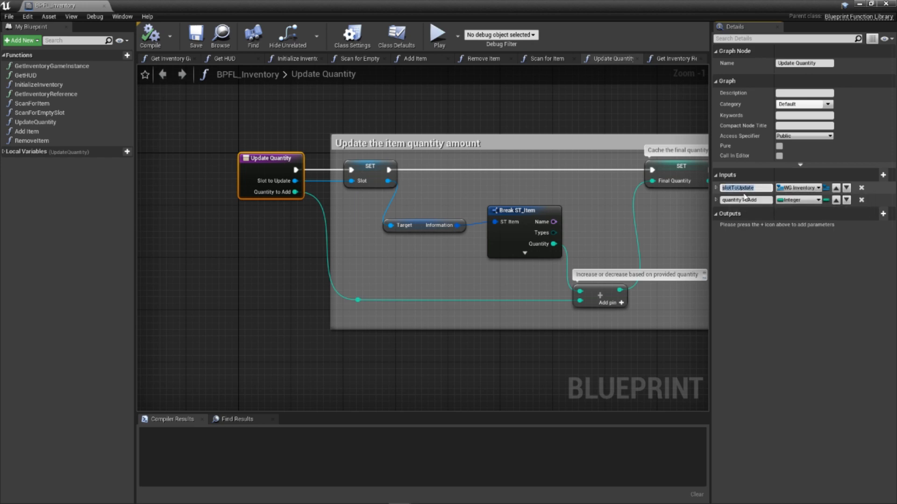
mouse_move(797, 188)
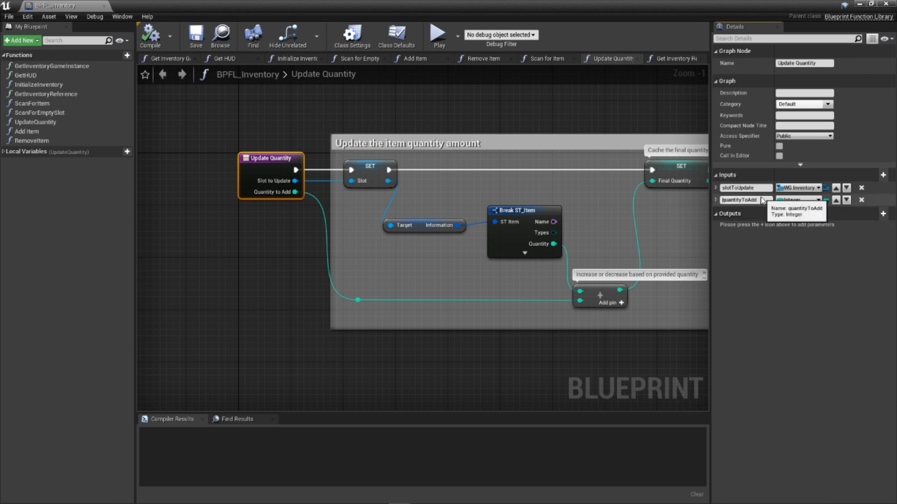
mouse_move(798, 199)
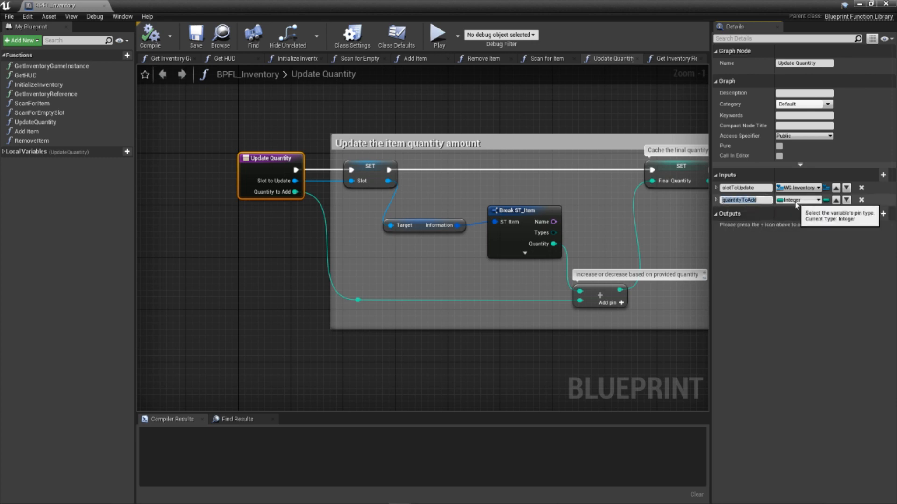
mouse_move(754, 255)
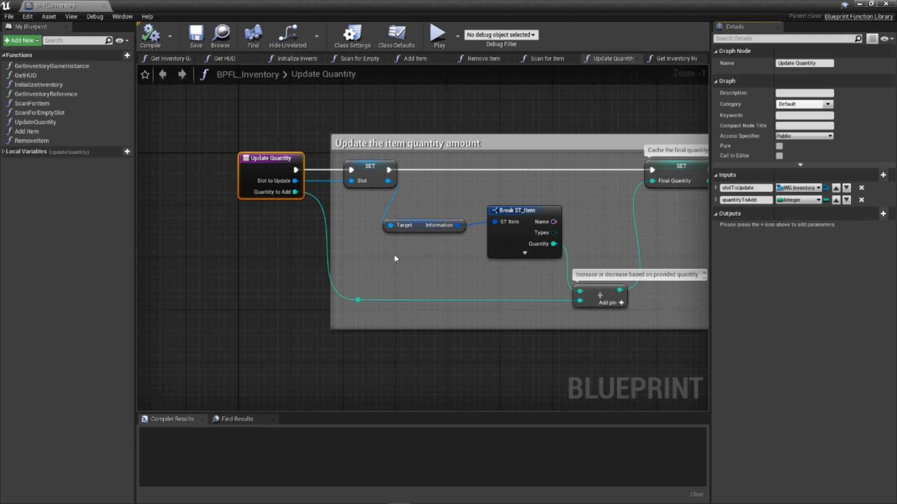
- Inspect the SET Slot node, local variables slot and finalQuantity, and the Addition node
click(369, 167)
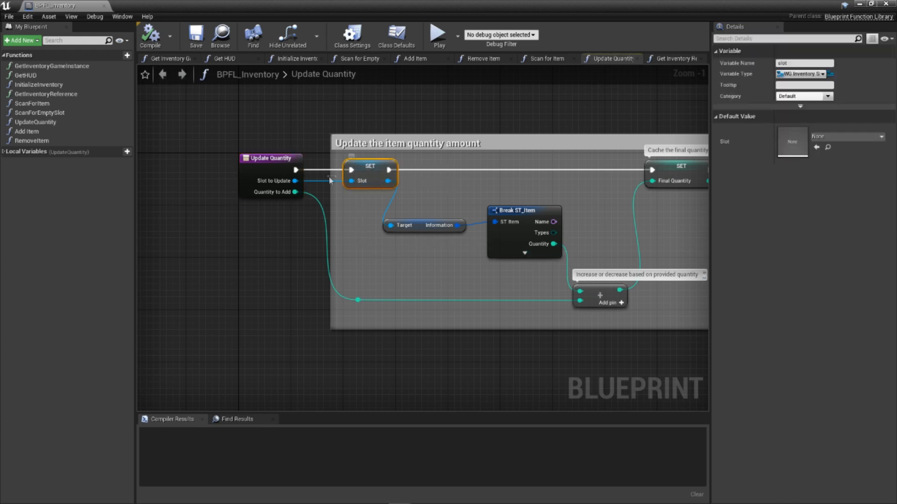
click(5, 152)
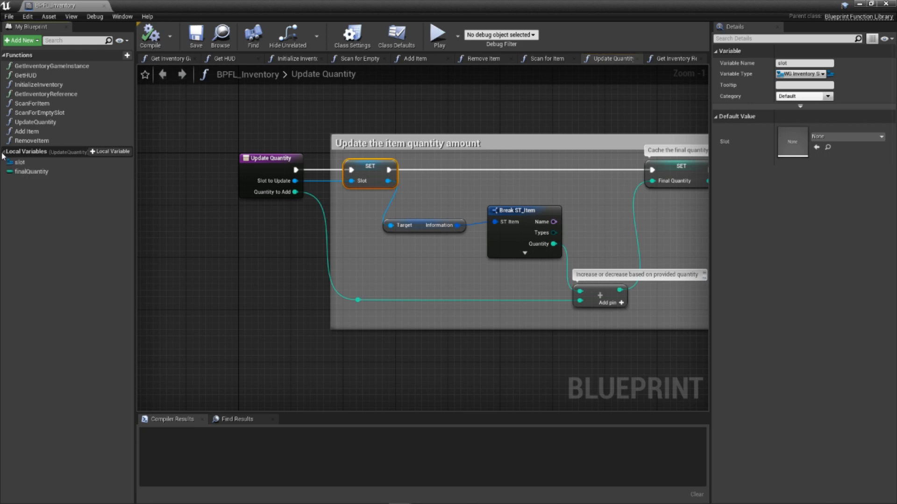
click(31, 171)
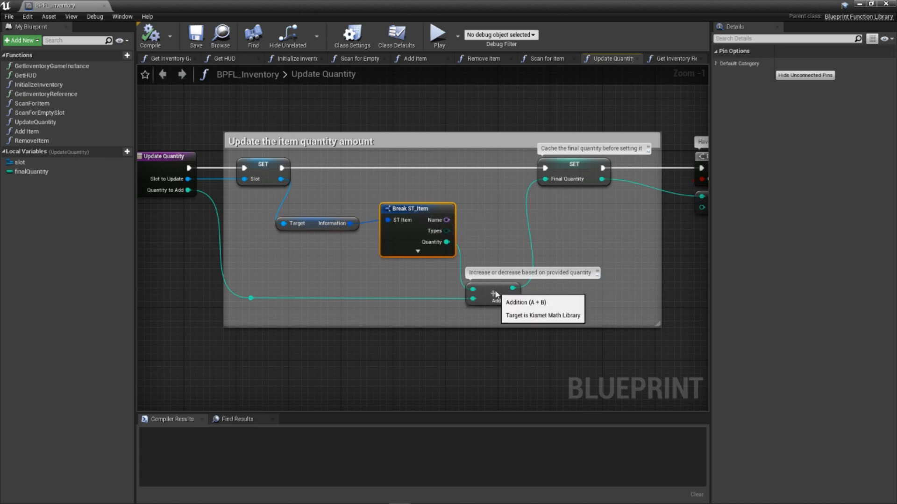
click(492, 295)
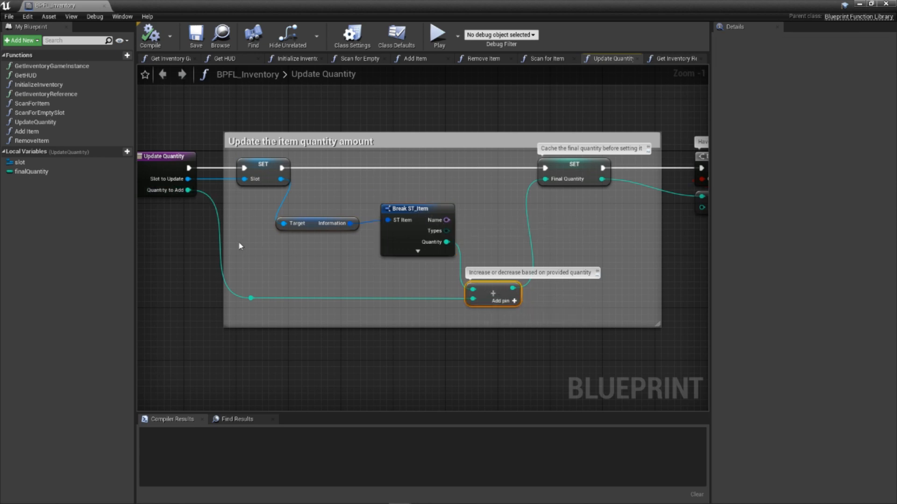
click(573, 163)
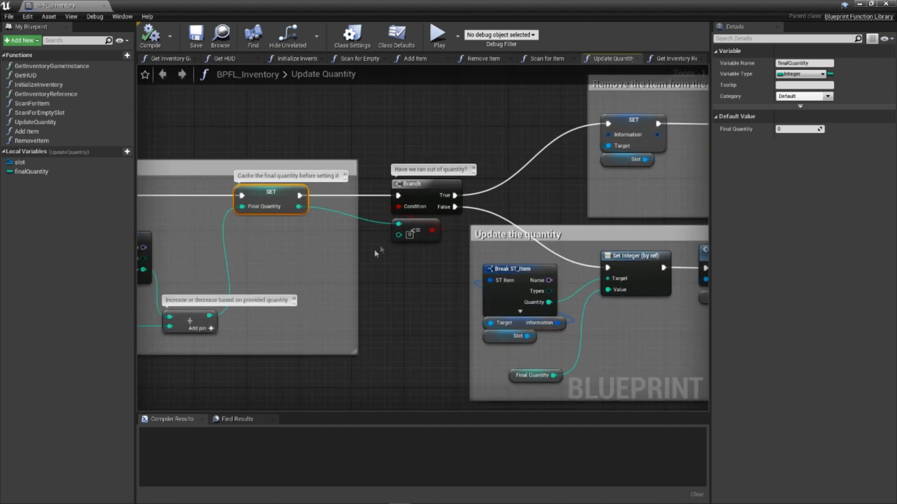
click(426, 194)
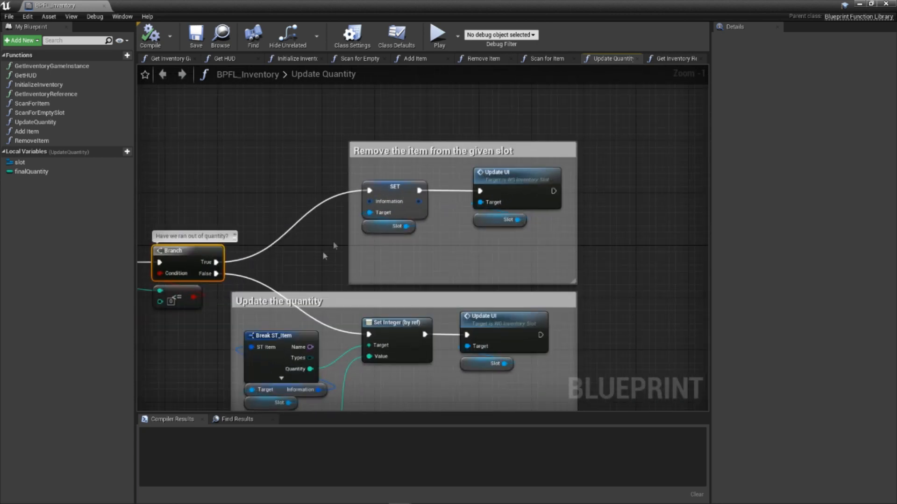
click(388, 227)
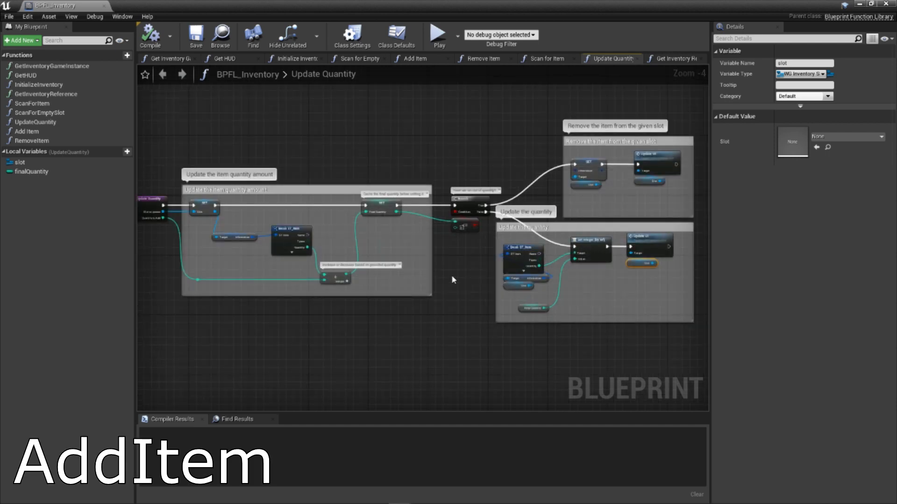
- Open Add Item and expand the quantityToAdd input's default value settings
click(27, 131)
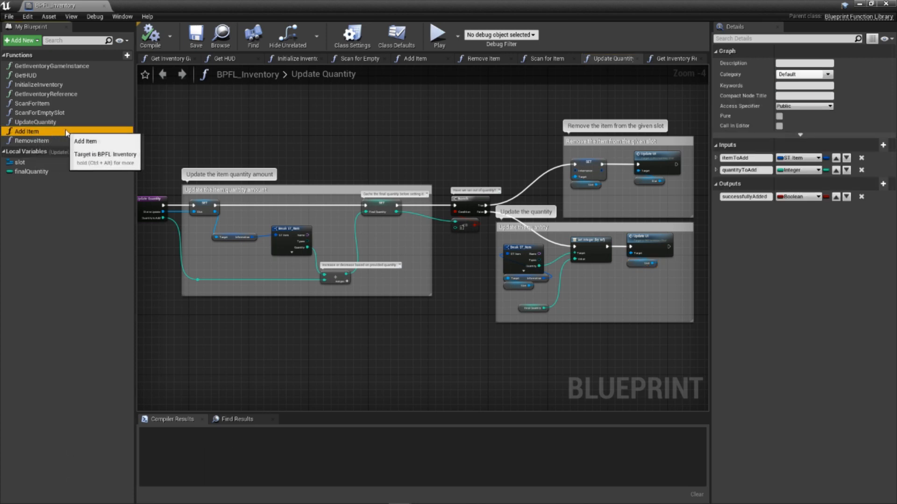
click(26, 130)
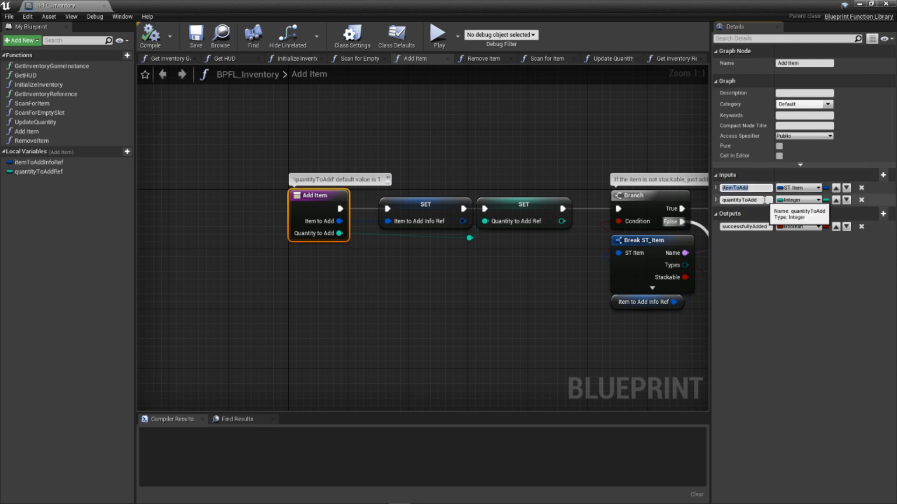
mouse_move(799, 199)
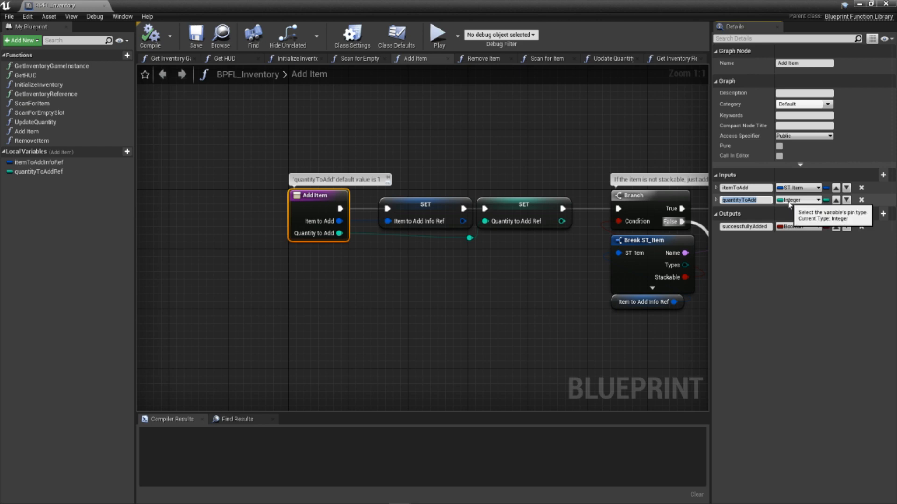
mouse_move(747, 256)
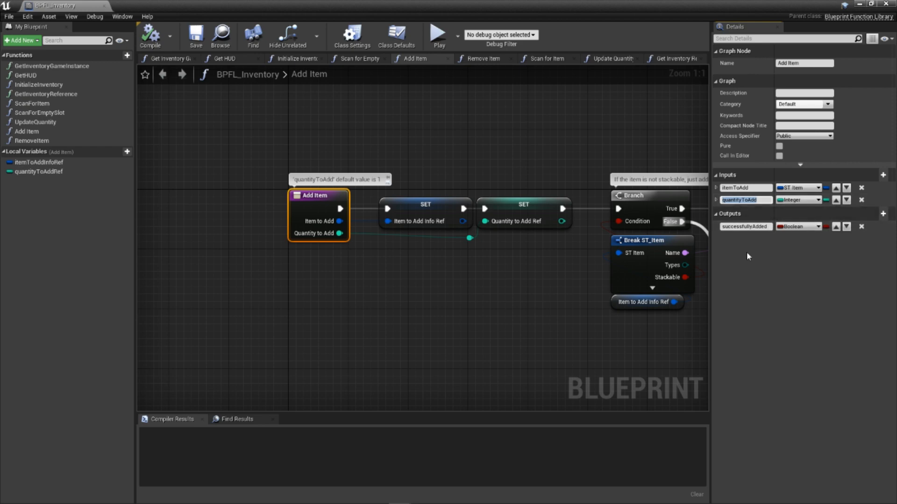
click(738, 200)
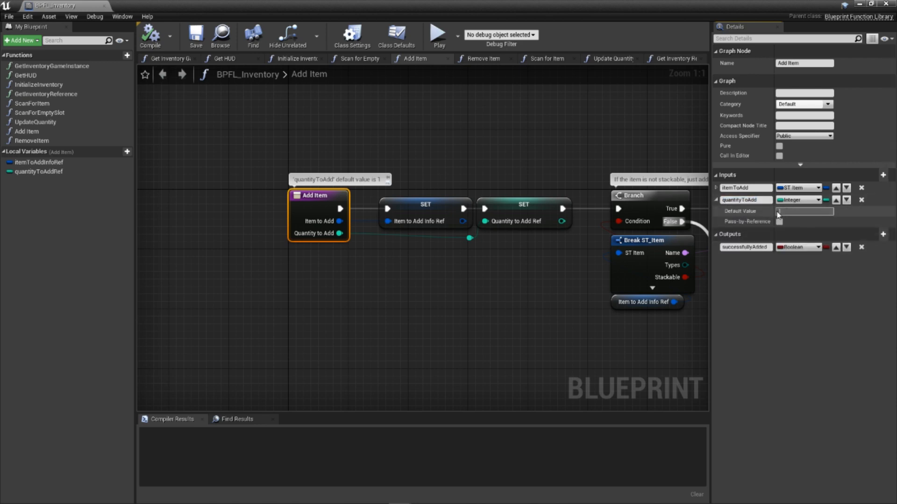
click(804, 212)
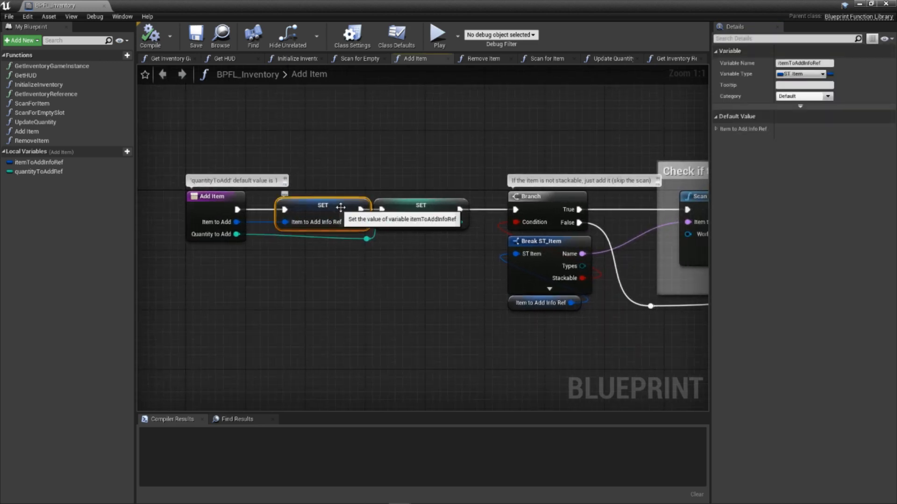
click(38, 171)
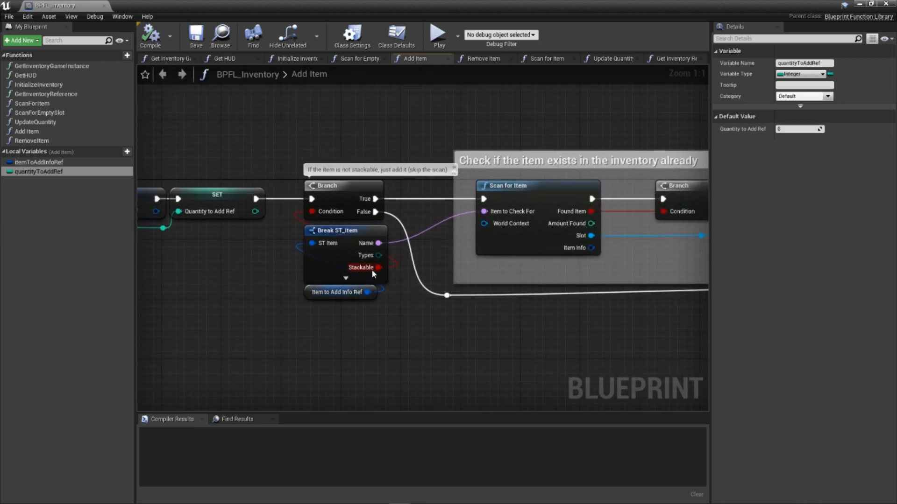
mouse_move(423, 311)
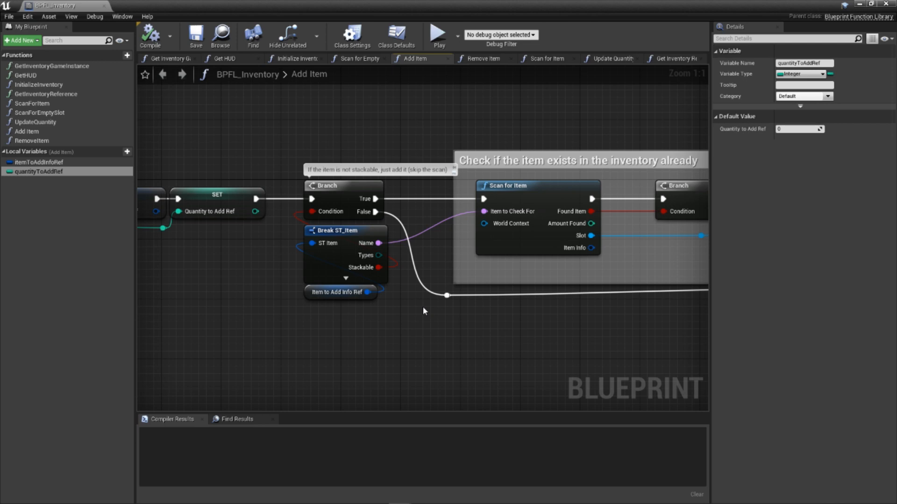
mouse_move(463, 314)
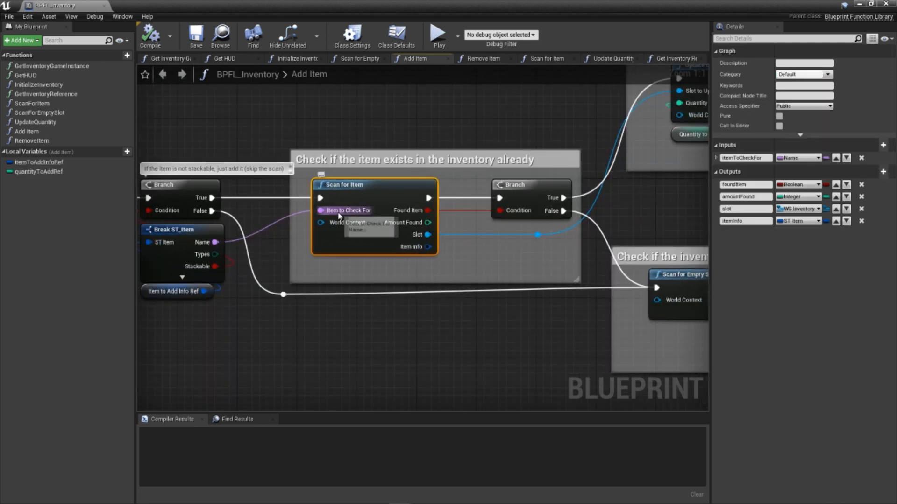
mouse_move(266, 238)
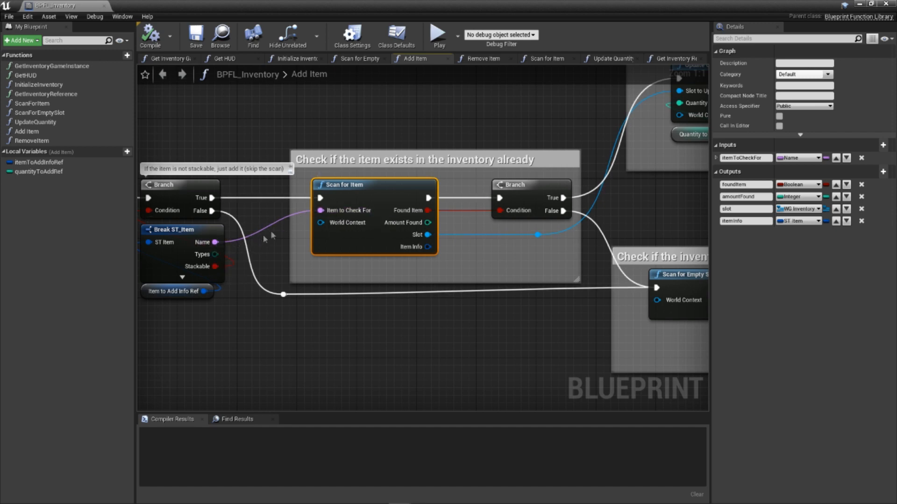
mouse_move(523, 203)
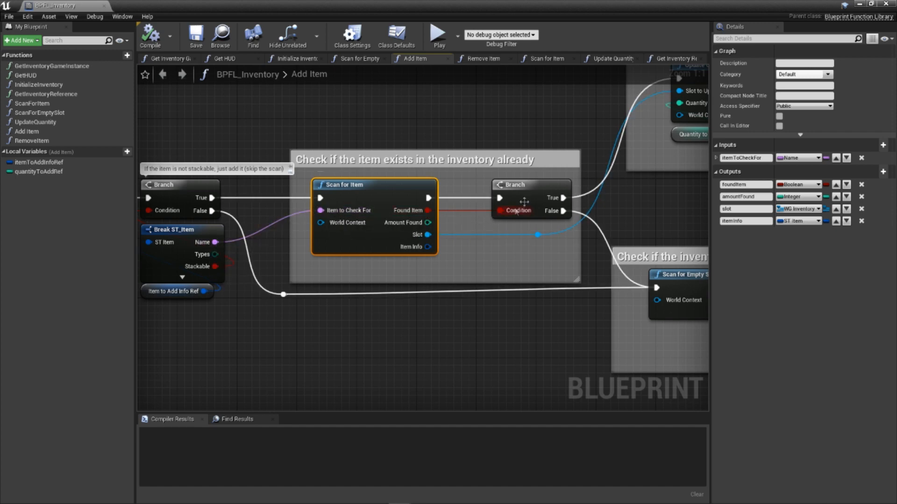
click(529, 184)
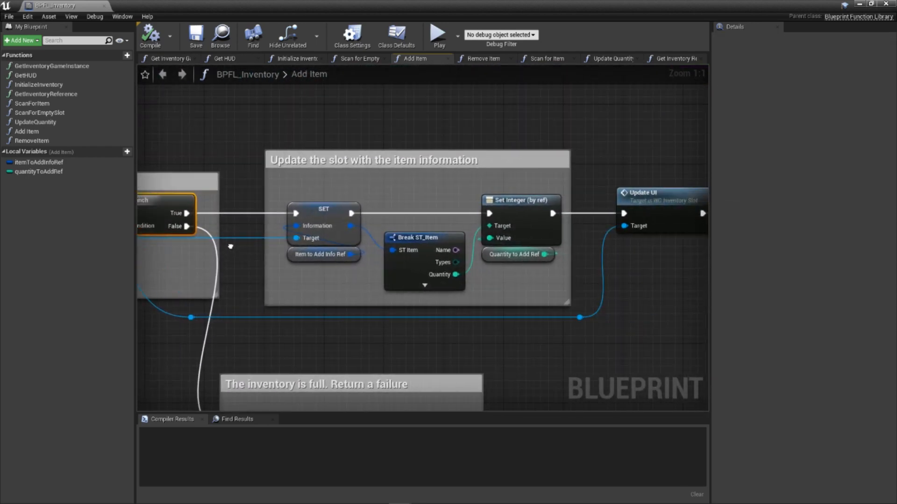
click(323, 209)
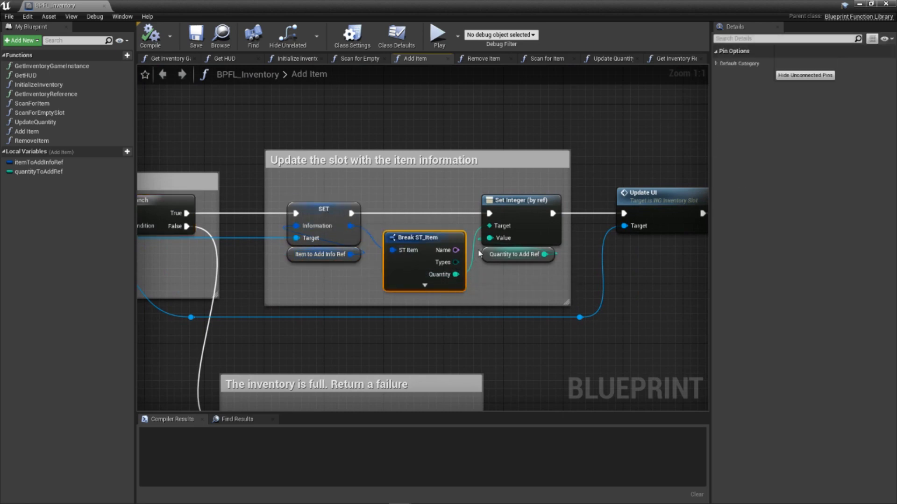
click(517, 254)
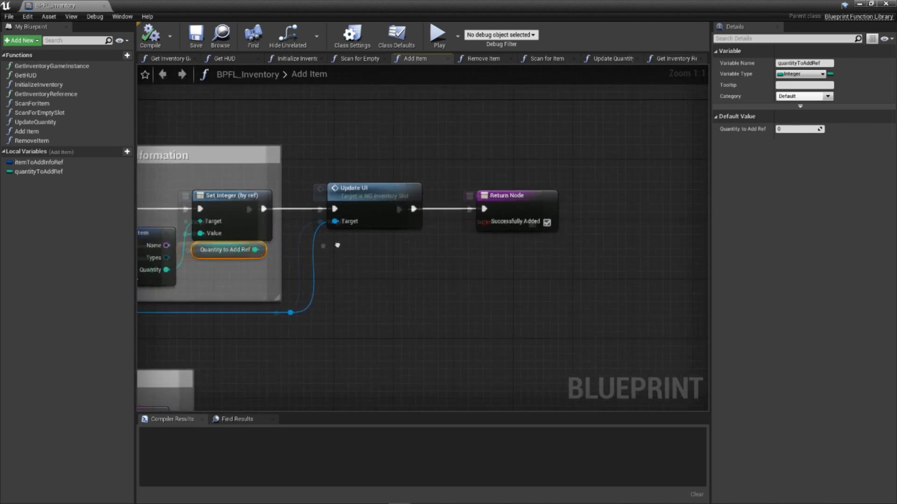
click(506, 196)
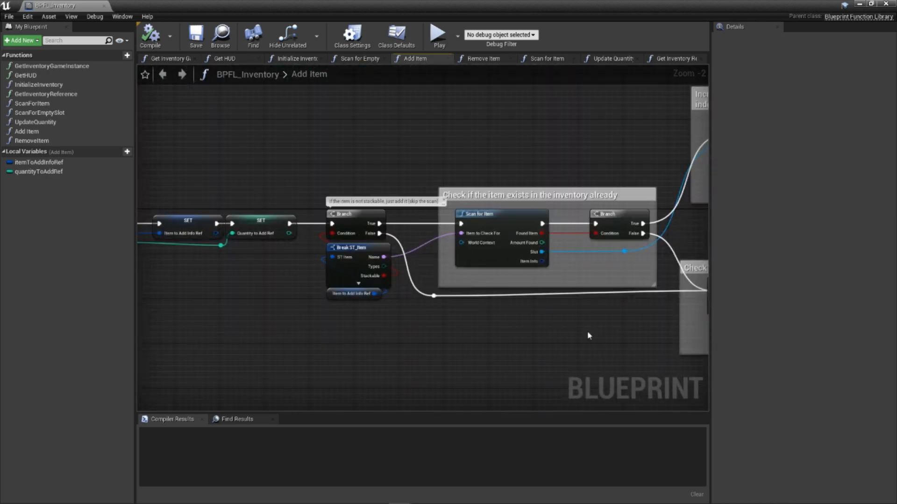
scroll(up, 3)
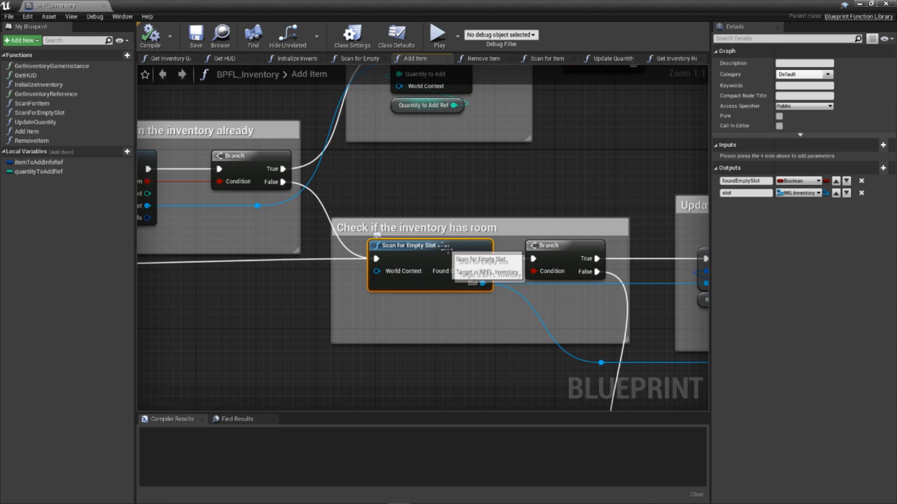
scroll(down, 3)
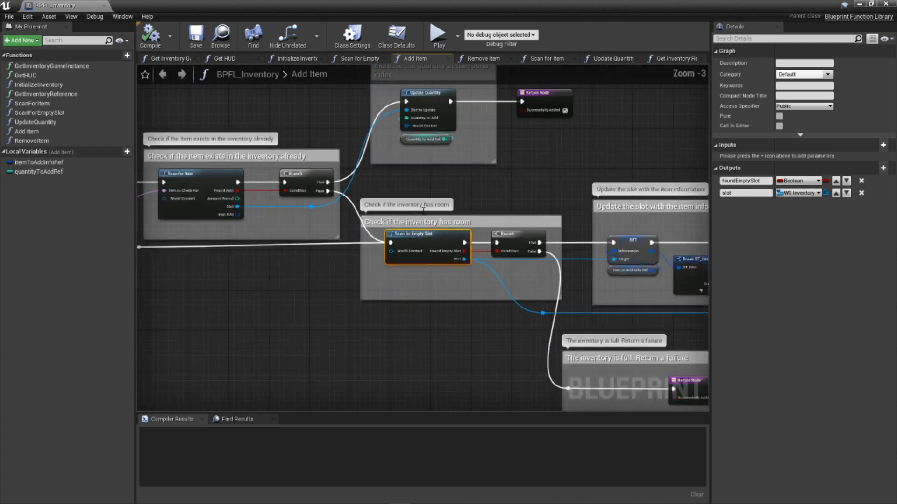
scroll(down, 3)
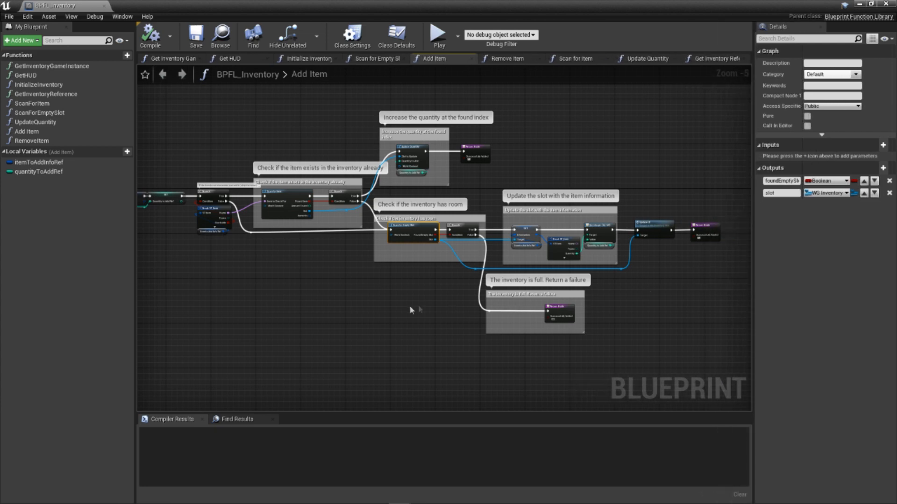
scroll(down, 3)
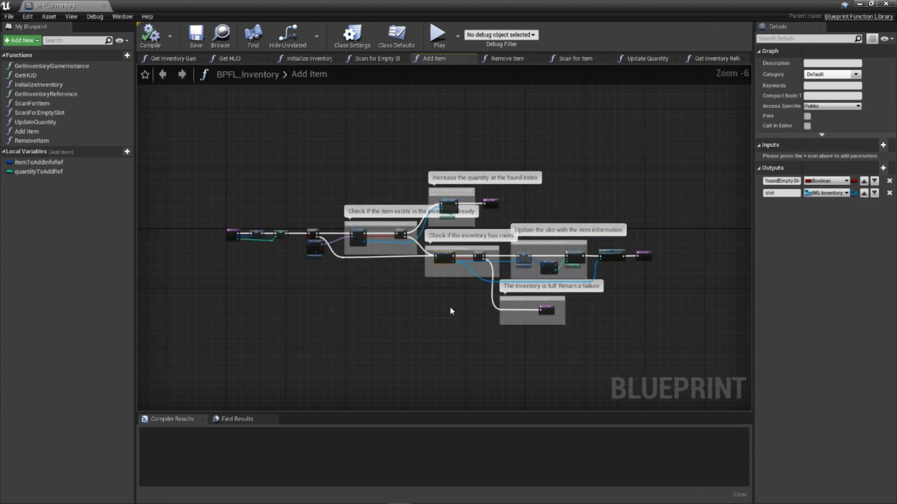
mouse_move(31, 140)
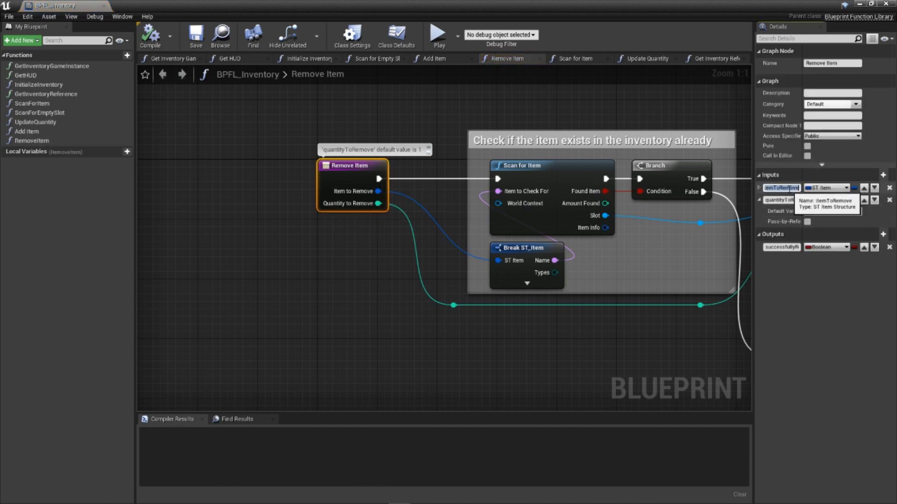
mouse_move(826, 188)
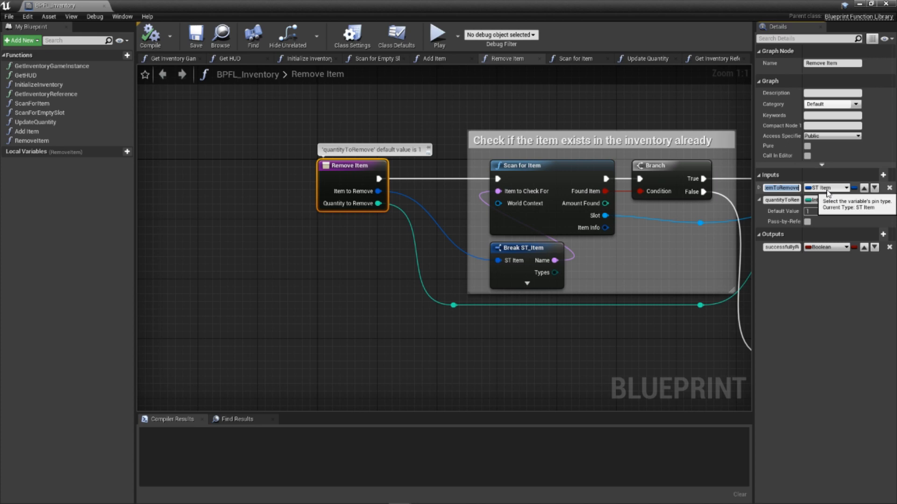
mouse_move(782, 199)
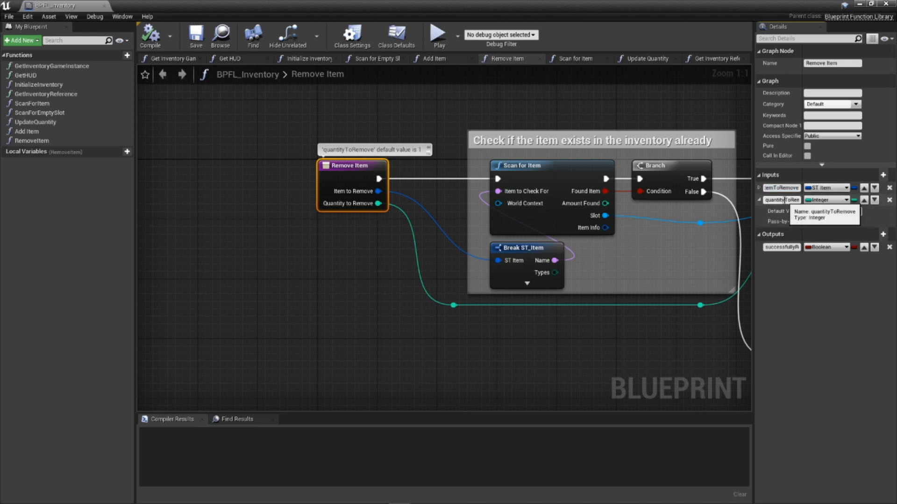
- Review Remove Item's itemToRemove, quantityToRemove (default 1) inputs and successfullyRemoved output
click(780, 200)
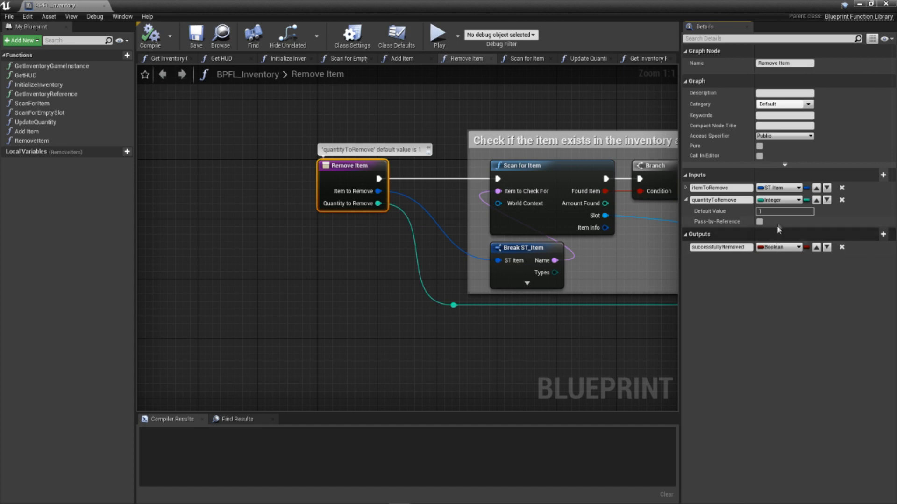
click(785, 211)
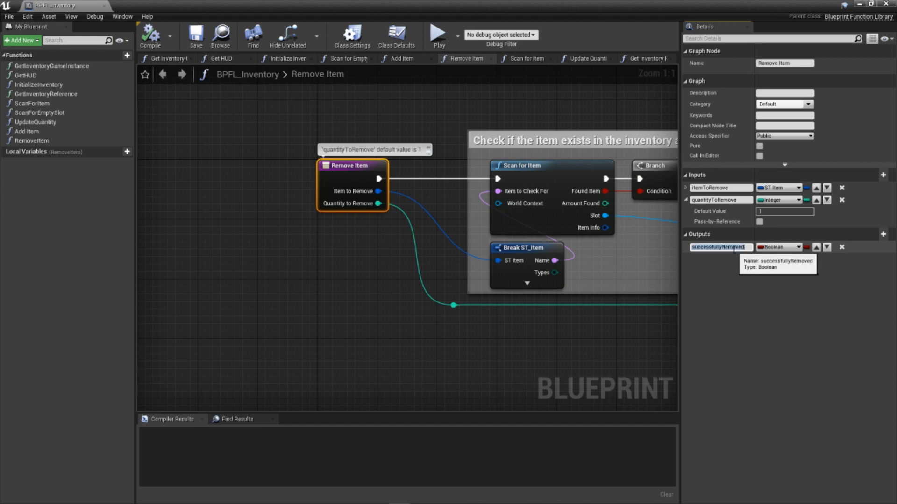
mouse_move(777, 246)
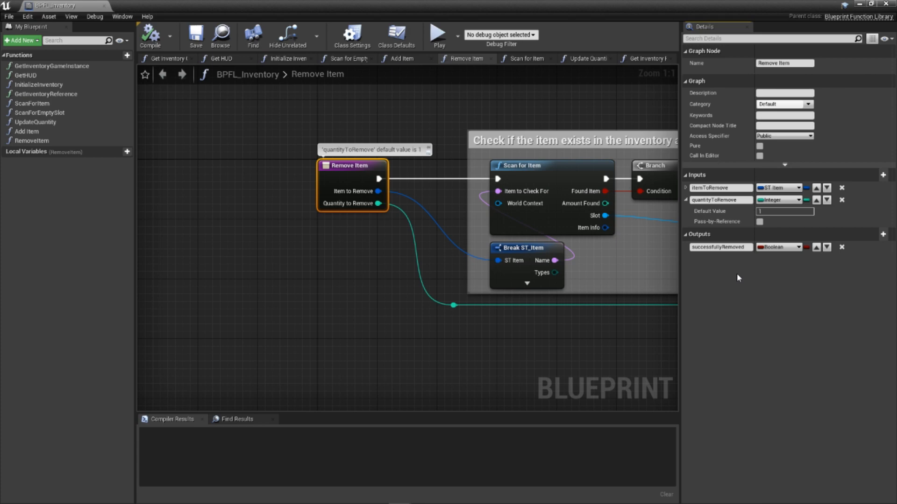
mouse_move(683, 276)
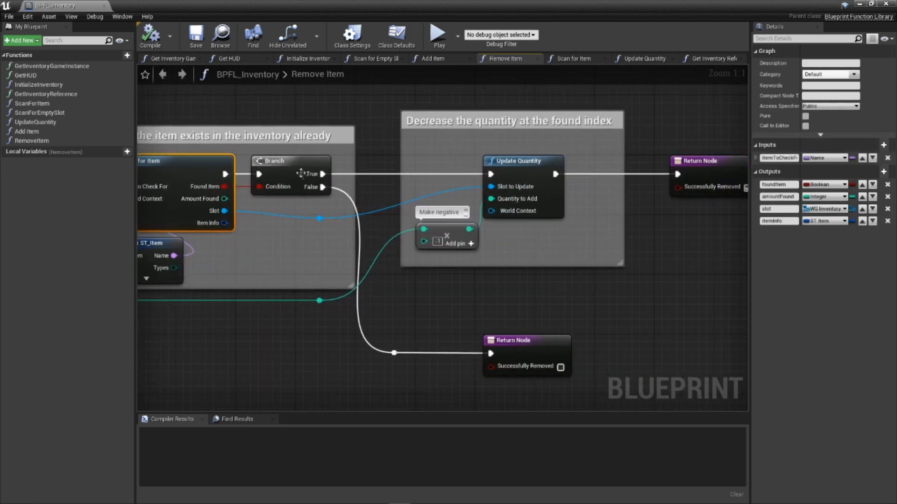
mouse_move(446, 237)
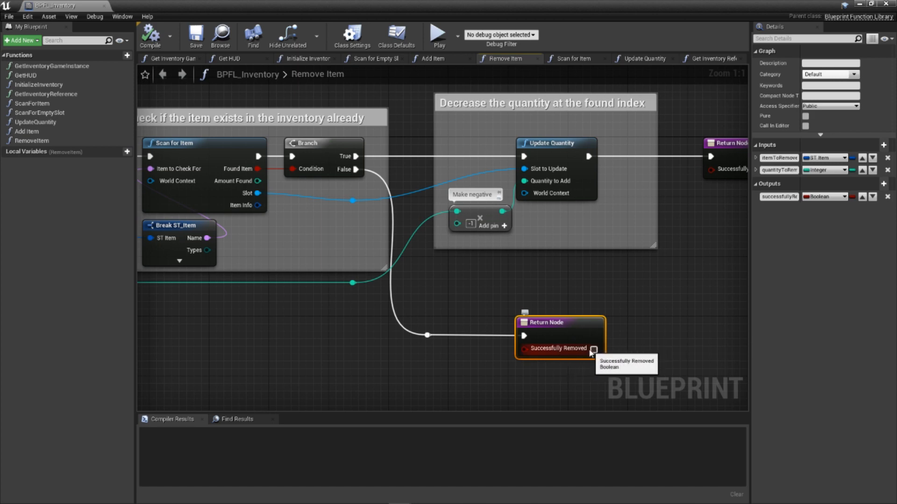
- Scroll through Remove Item's Branch, Make negative, Update Quantity and both Return nodes
scroll(down, 3)
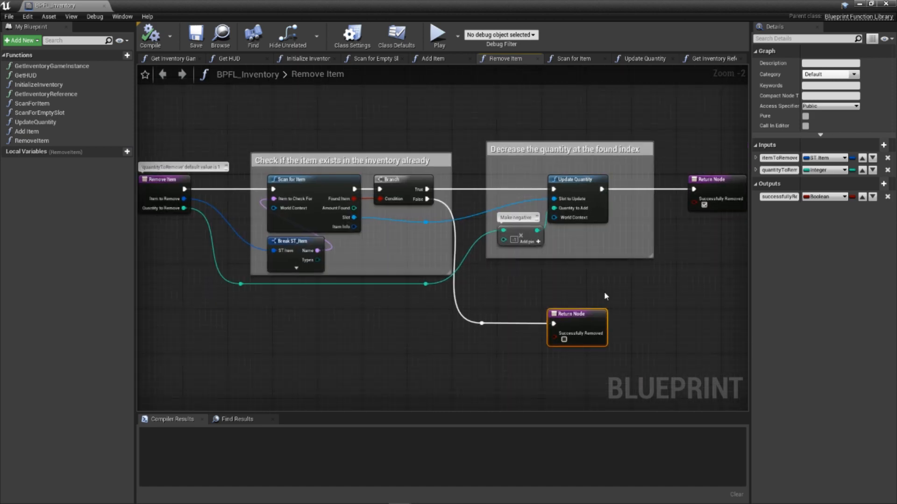
mouse_move(601, 296)
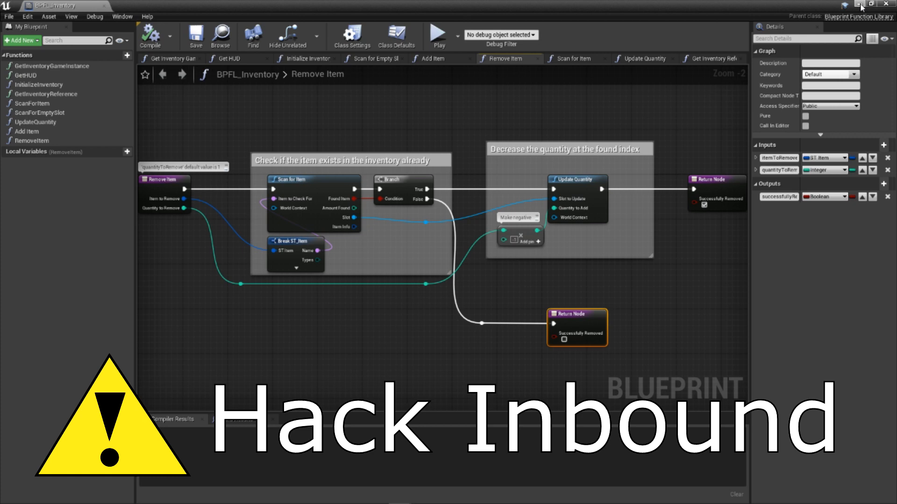
- Switch to the FirstPersonCharacter blueprint's Event Graph with its item test groups
click(253, 36)
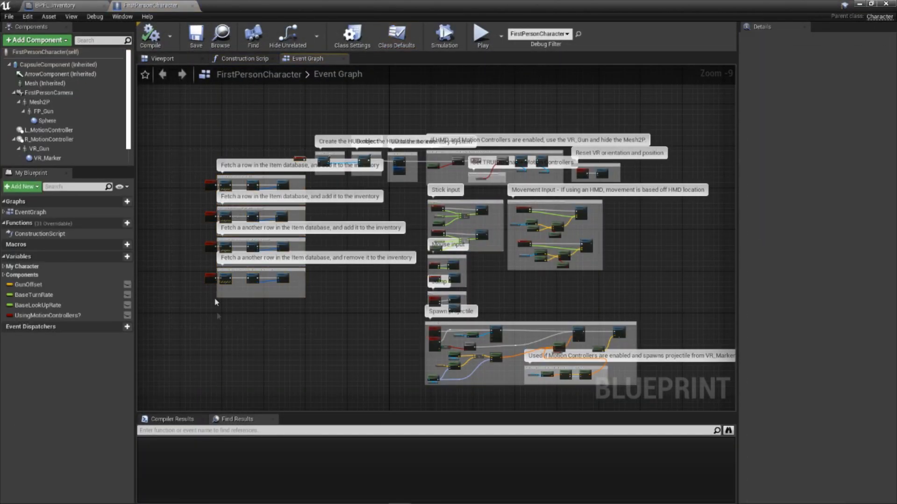
- Zoom into the R and T events, confirming TheGreatPumpkin as the fetched row name
scroll(up, 3)
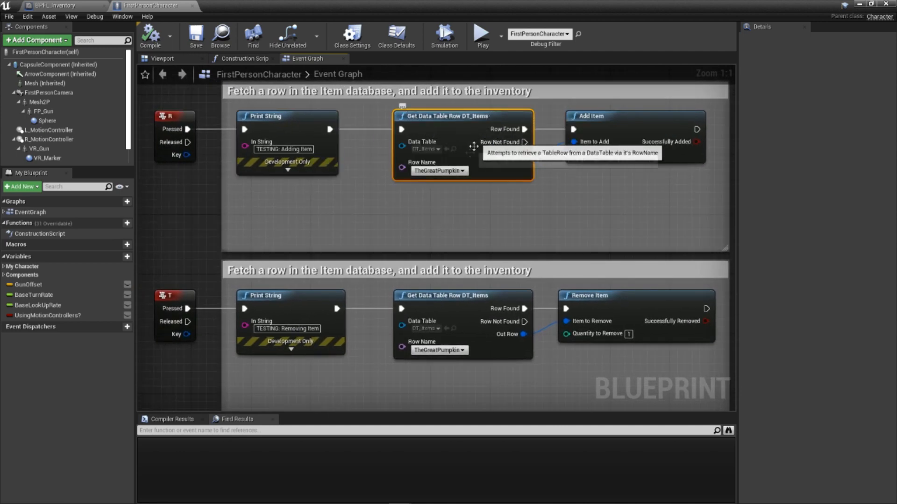
click(438, 171)
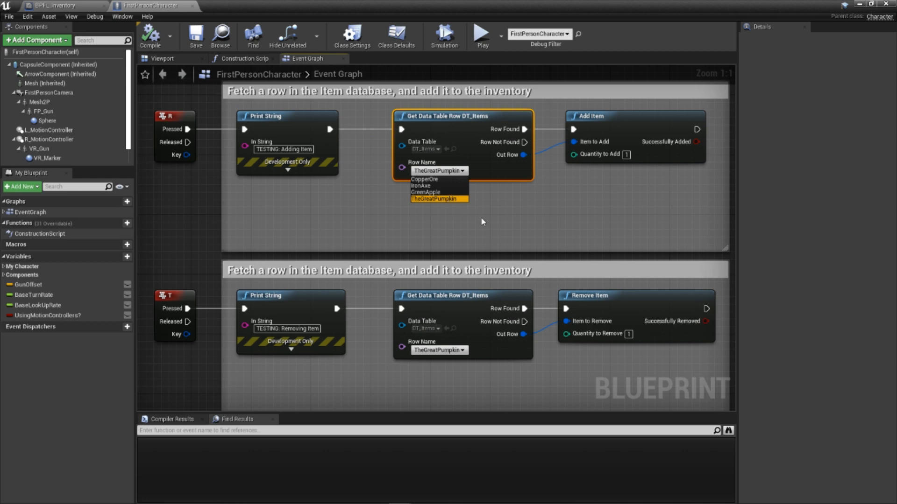
click(438, 199)
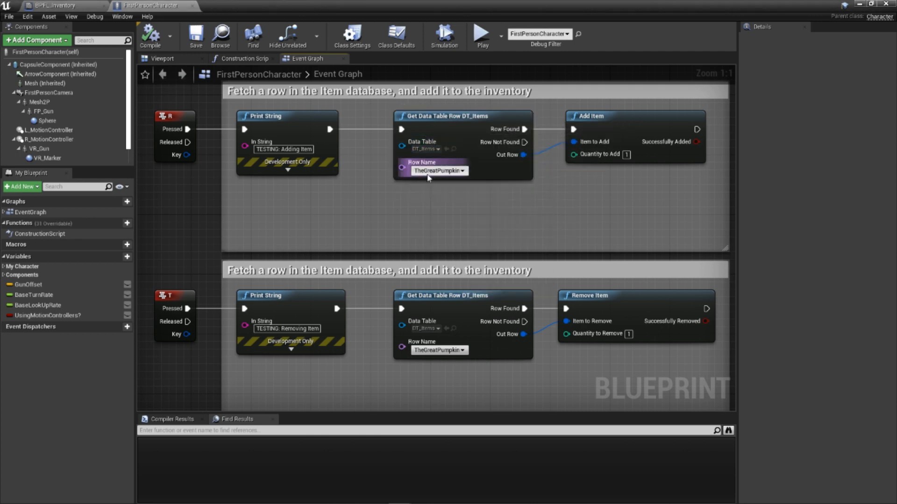
click(438, 170)
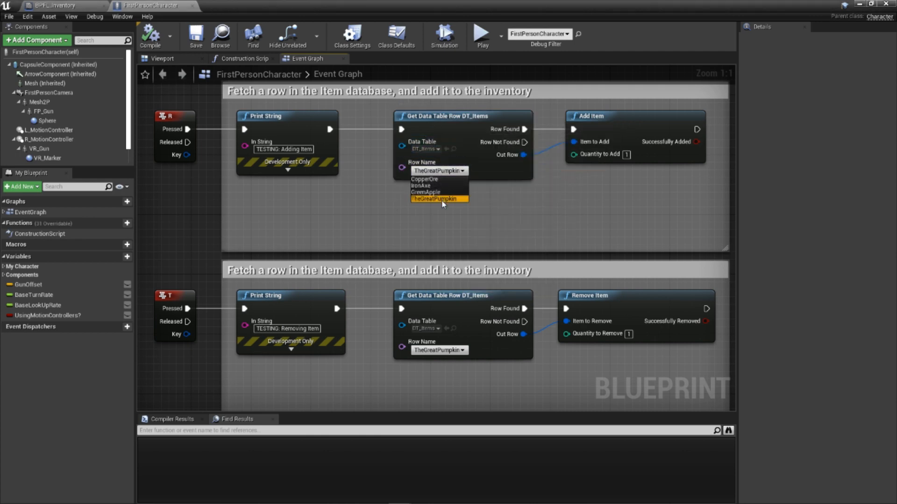
click(437, 198)
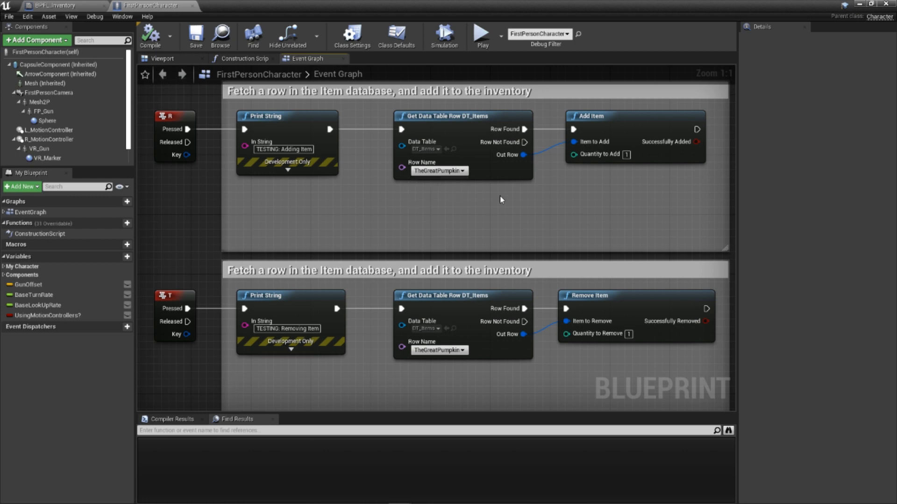
click(635, 137)
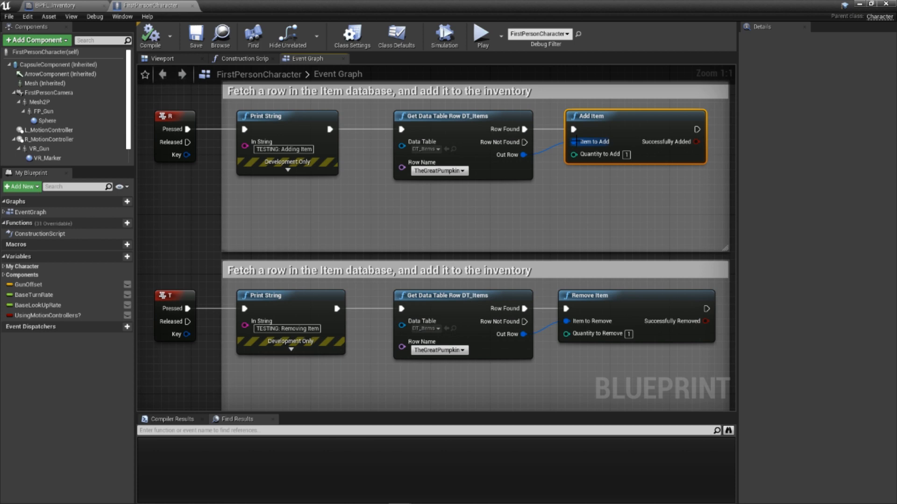
mouse_move(614, 155)
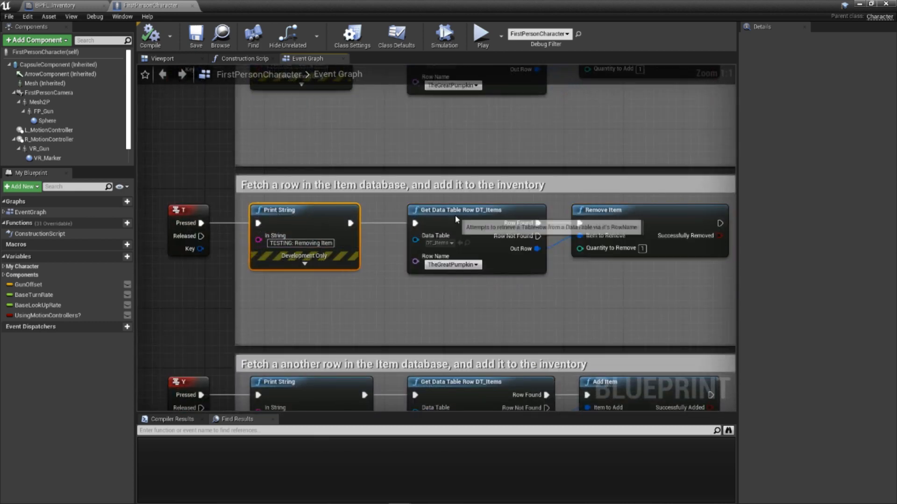
mouse_move(628, 214)
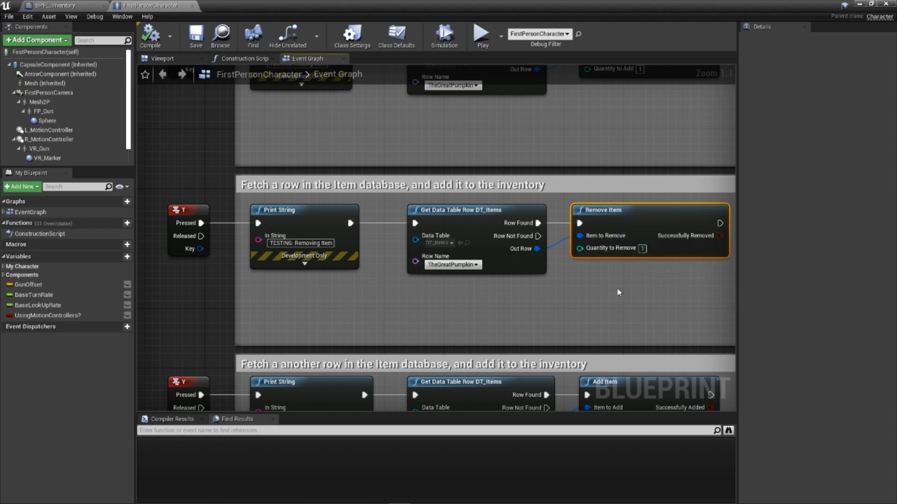
- Review the Y and U CopperOre events, then start Play and focus the game viewport
click(529, 318)
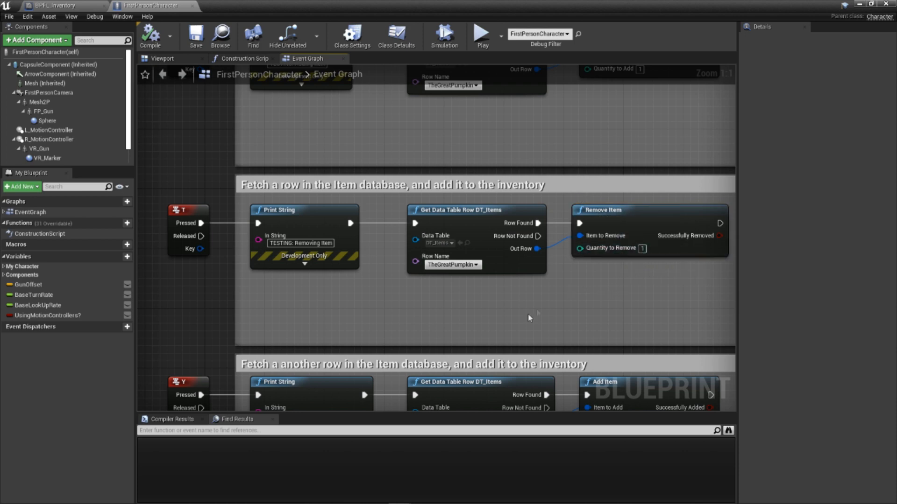
scroll(down, 3)
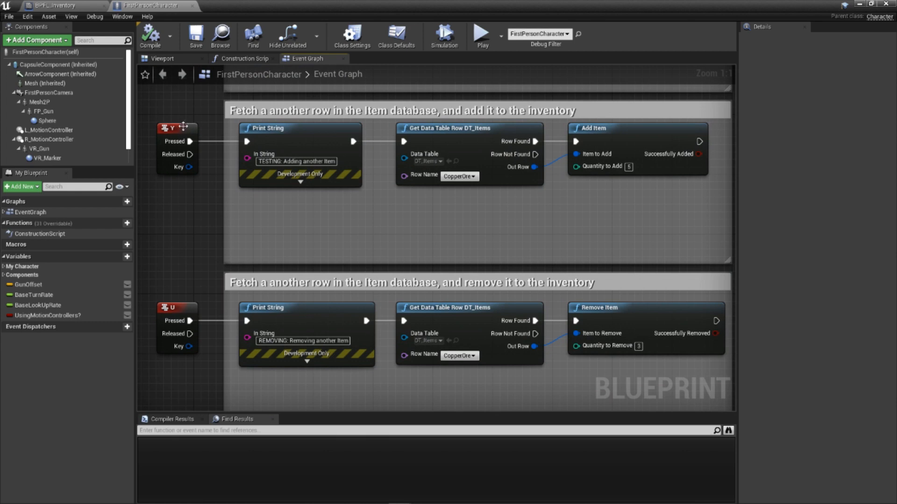
mouse_move(449, 198)
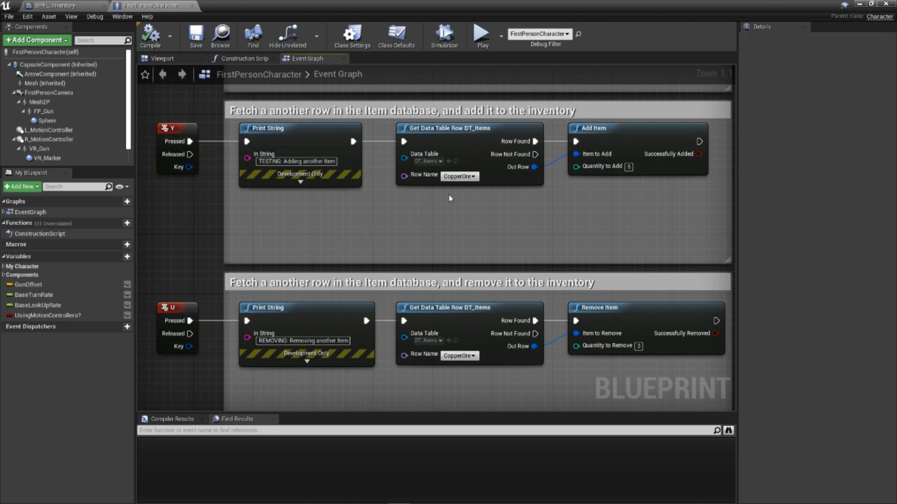
mouse_move(571, 184)
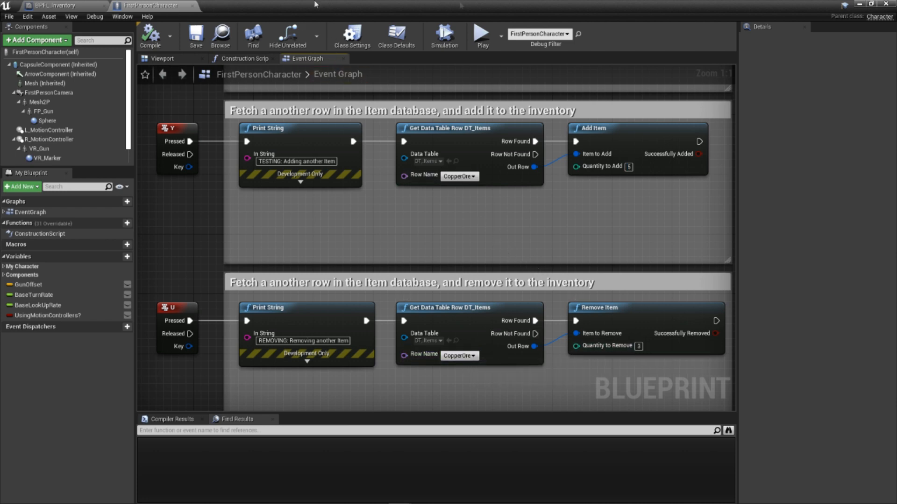
click(481, 32)
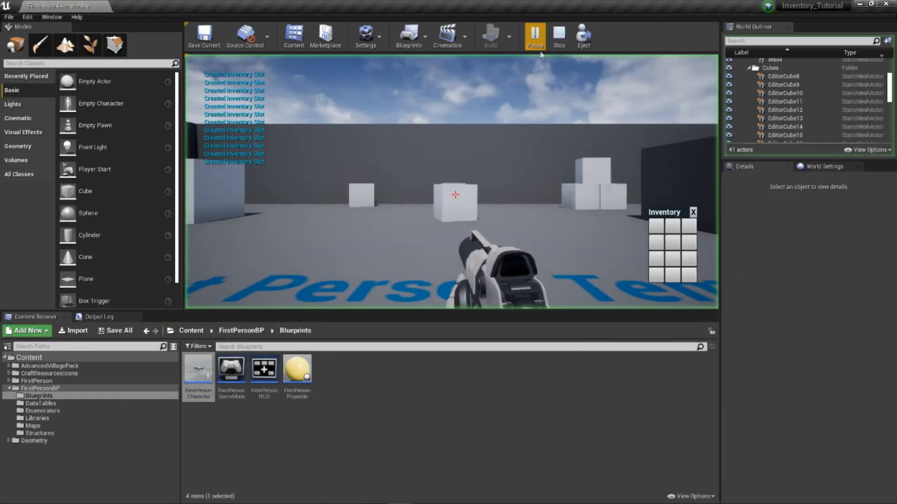
click(533, 35)
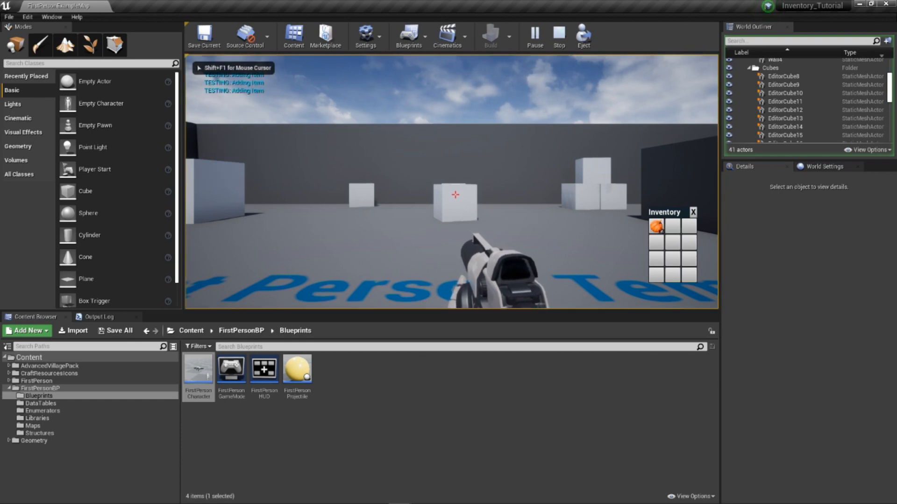